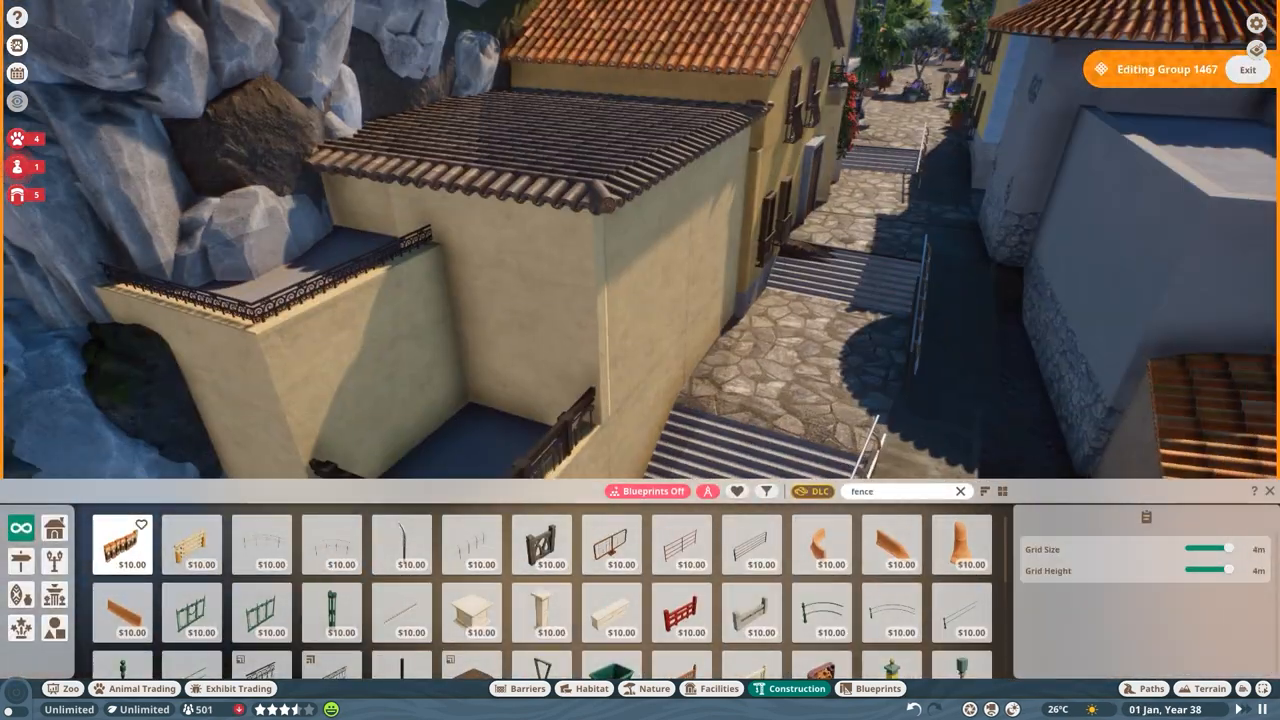
# Step: Place a Classic Planter Trough 4m beneath the yellow house's balcony
pyautogui.click(654, 688)
pyautogui.write('planter')
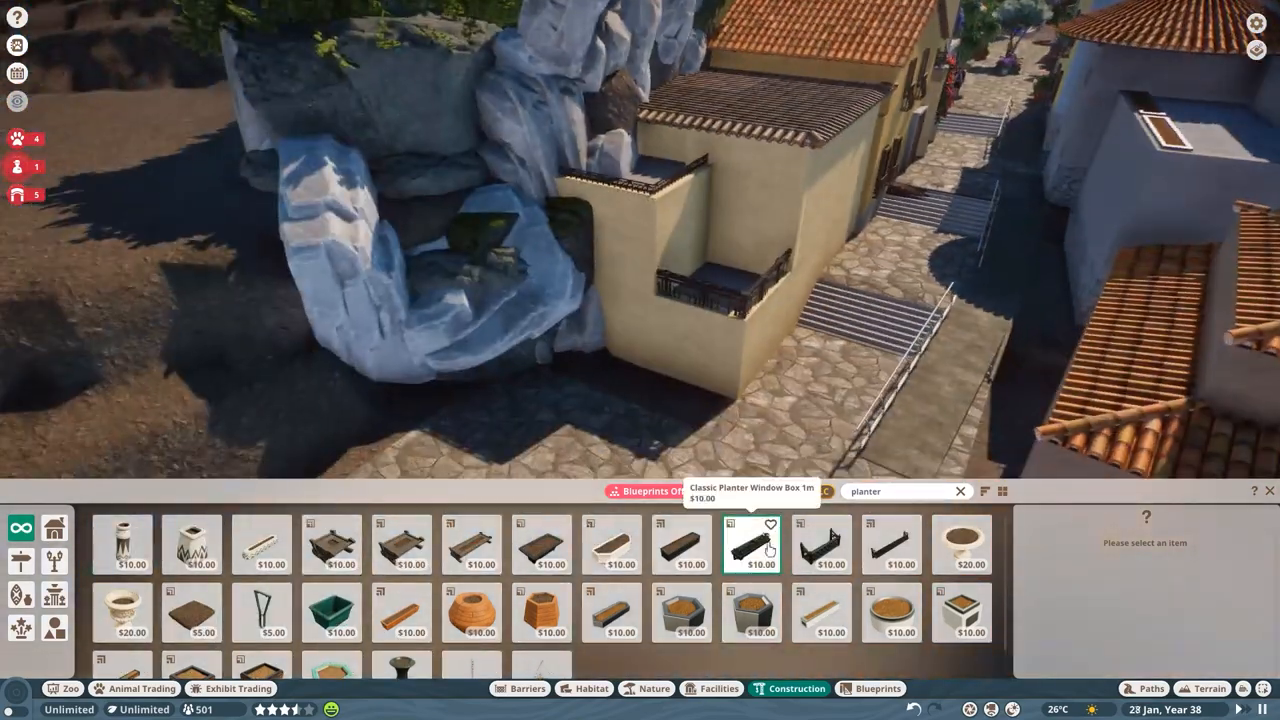
pyautogui.click(681, 544)
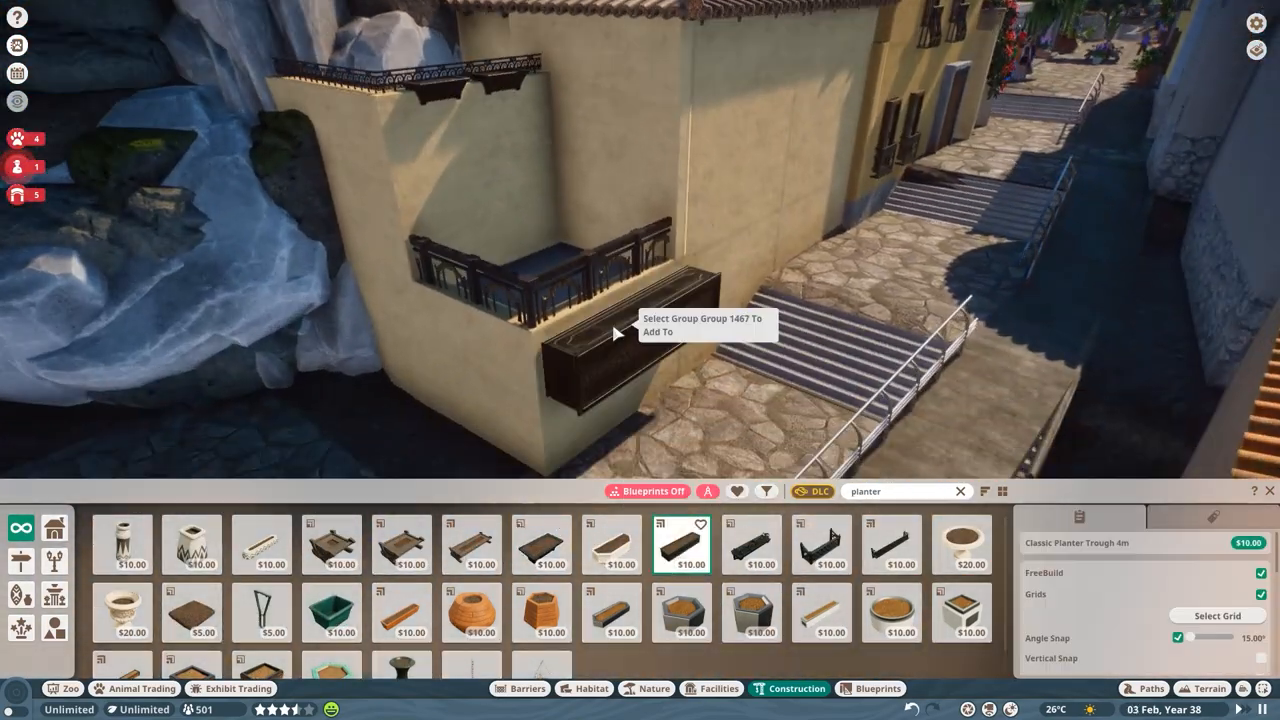
pyautogui.click(821, 543)
pyautogui.write('limestone')
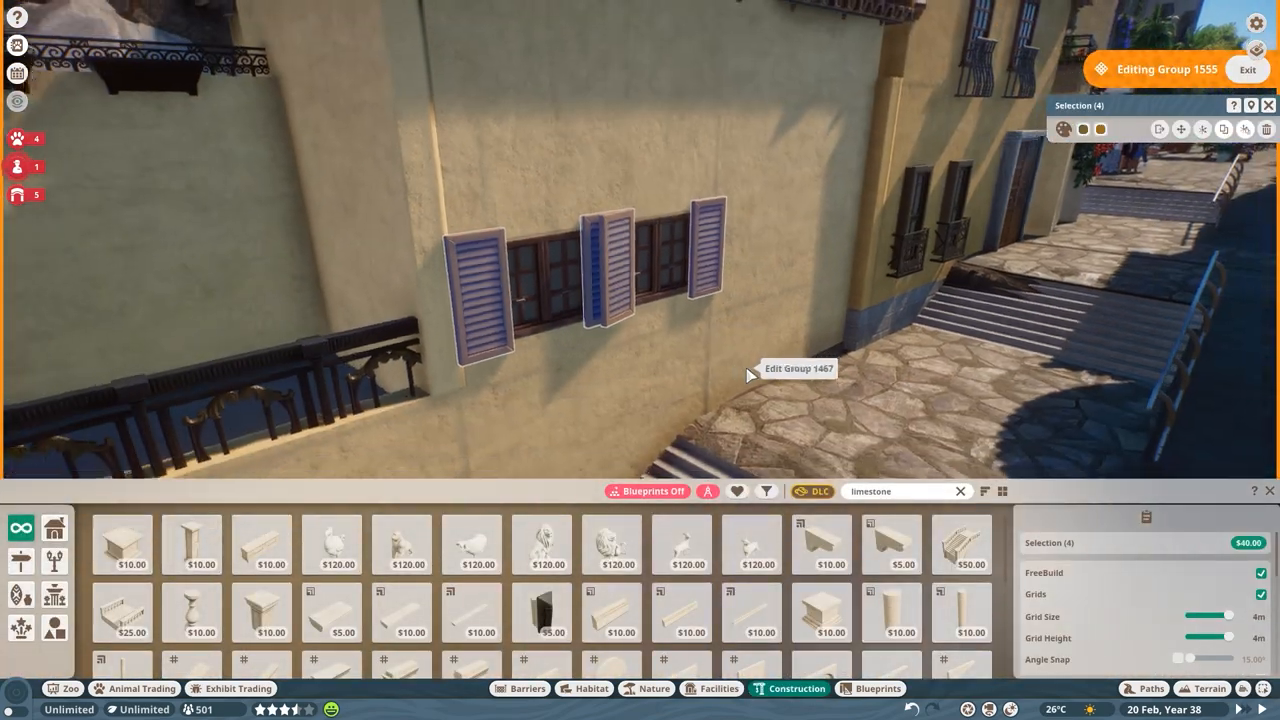
# Step: Finish the shutters, close group editing and move to the alley
pyautogui.click(798, 368)
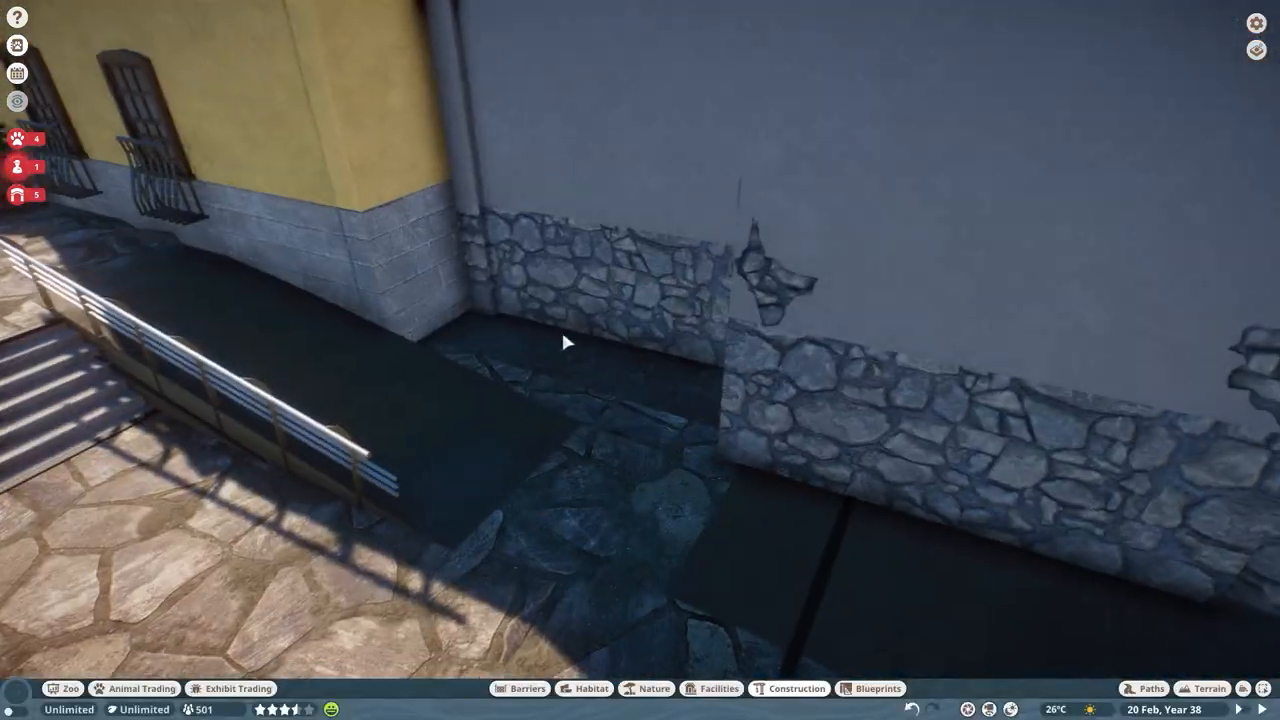
# Step: Add plaster wall panels to the alley wall and set a Just A Momento Counter in the recess
pyautogui.click(797, 688)
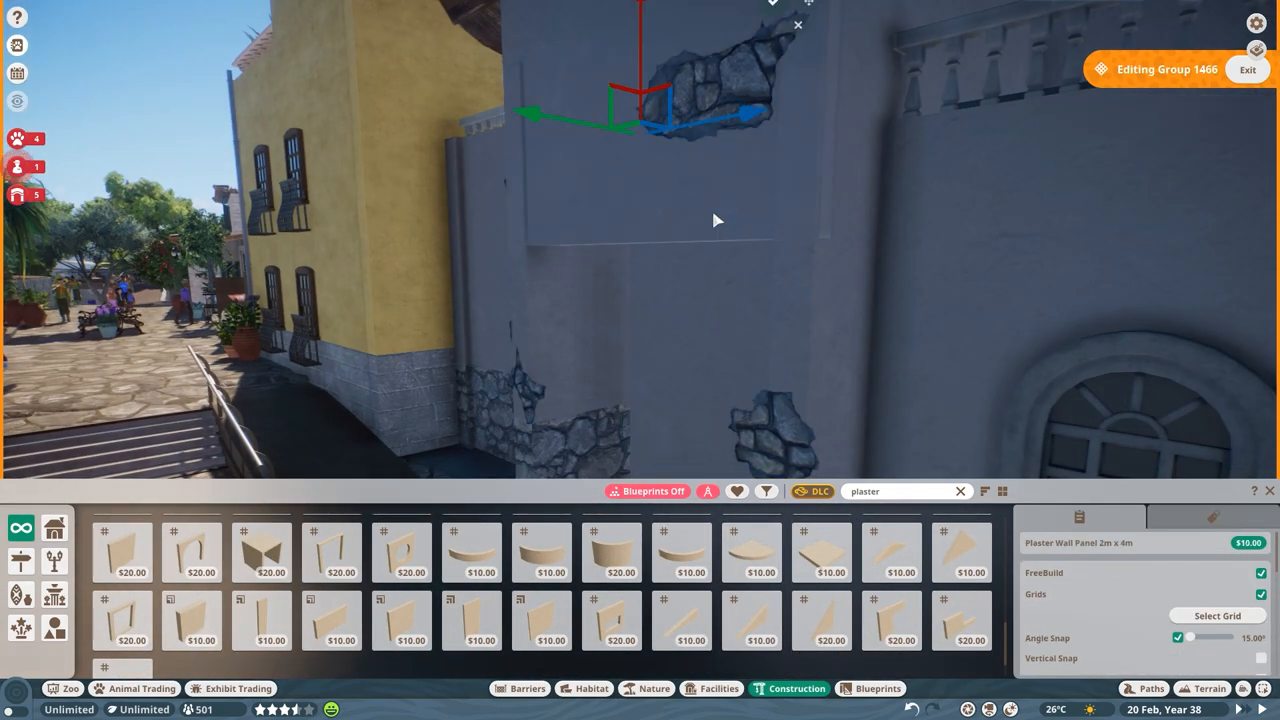
pyautogui.click(712, 688)
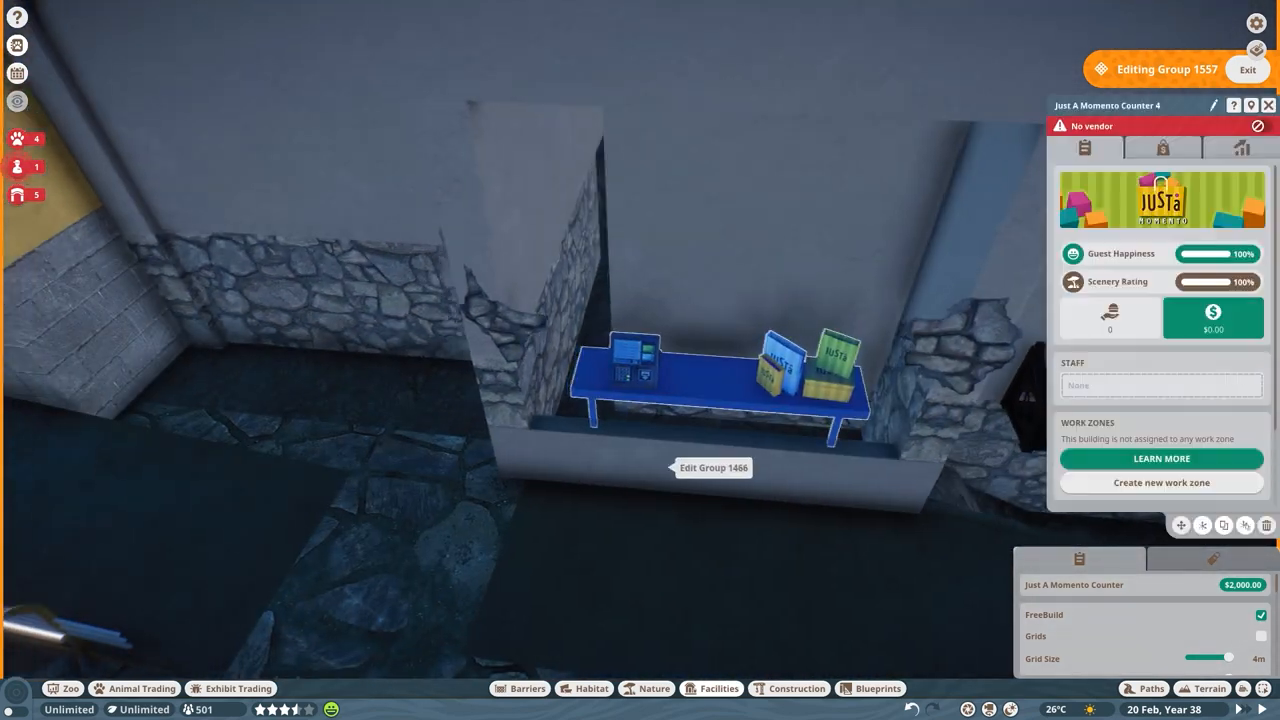
pyautogui.click(714, 467)
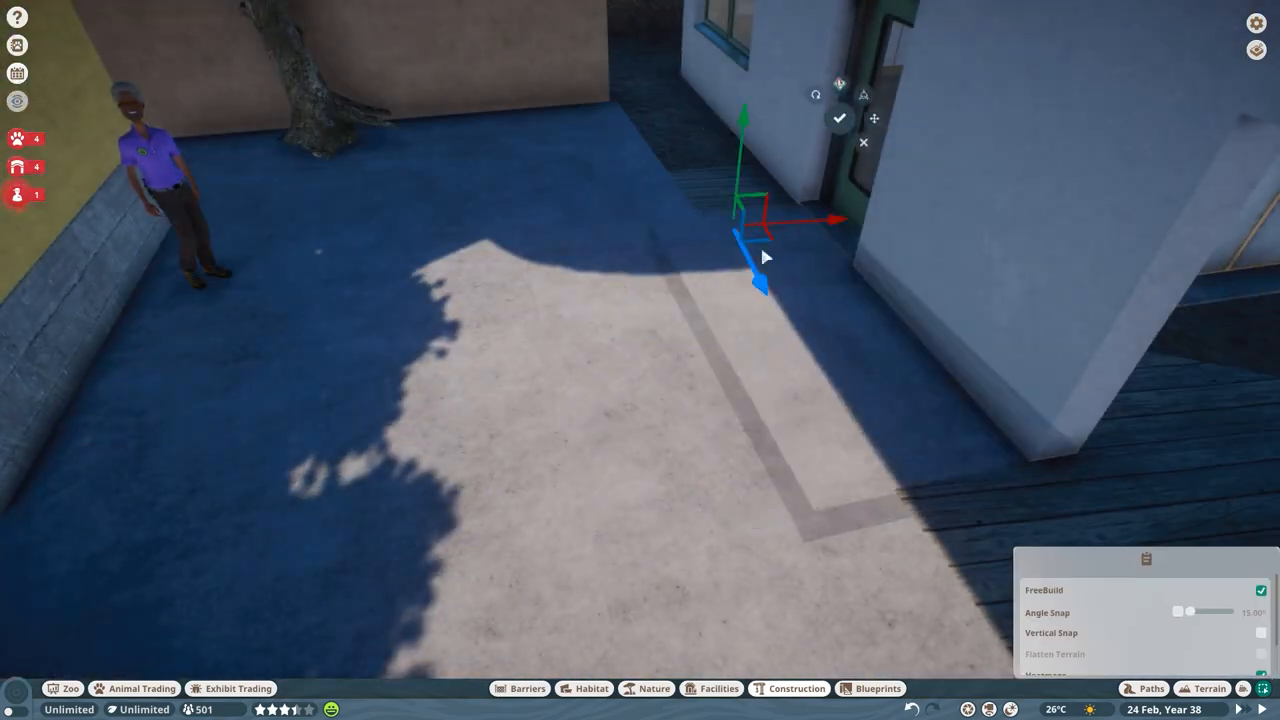
# Step: Place waterfall trough pieces along the ramp beside the small house
pyautogui.click(654, 688)
pyautogui.write('waterfa')
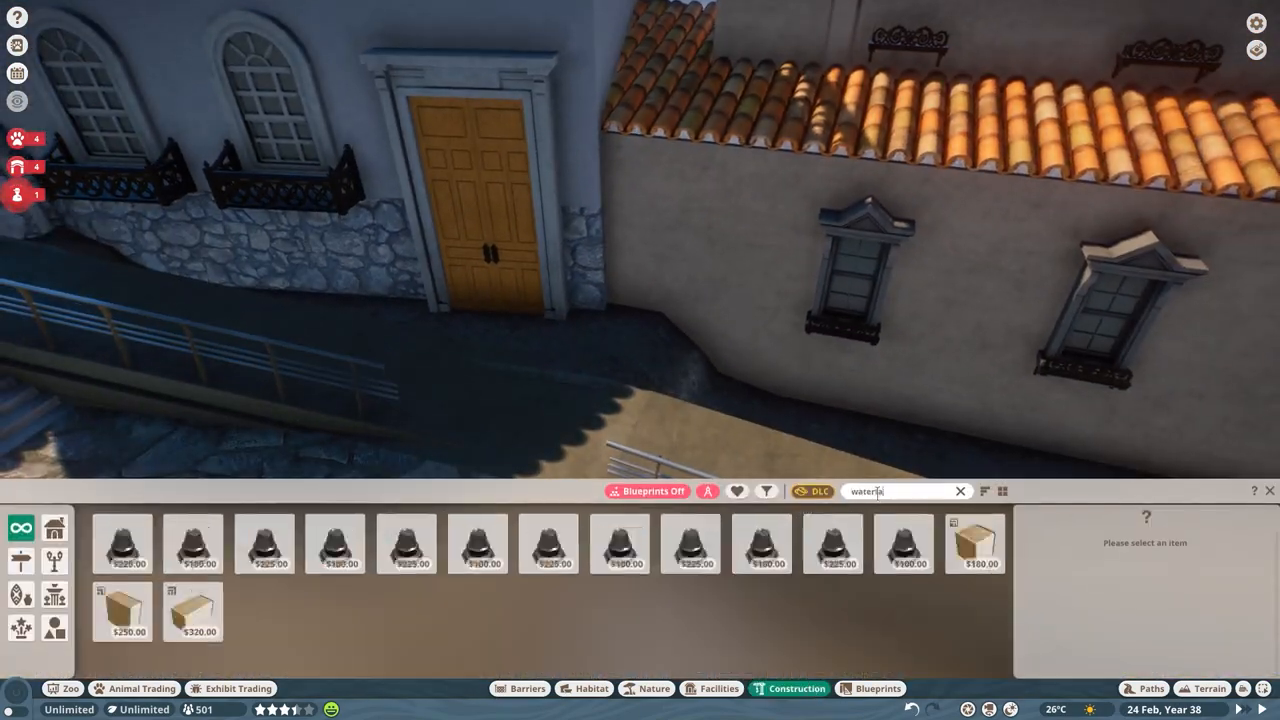
pyautogui.click(975, 543)
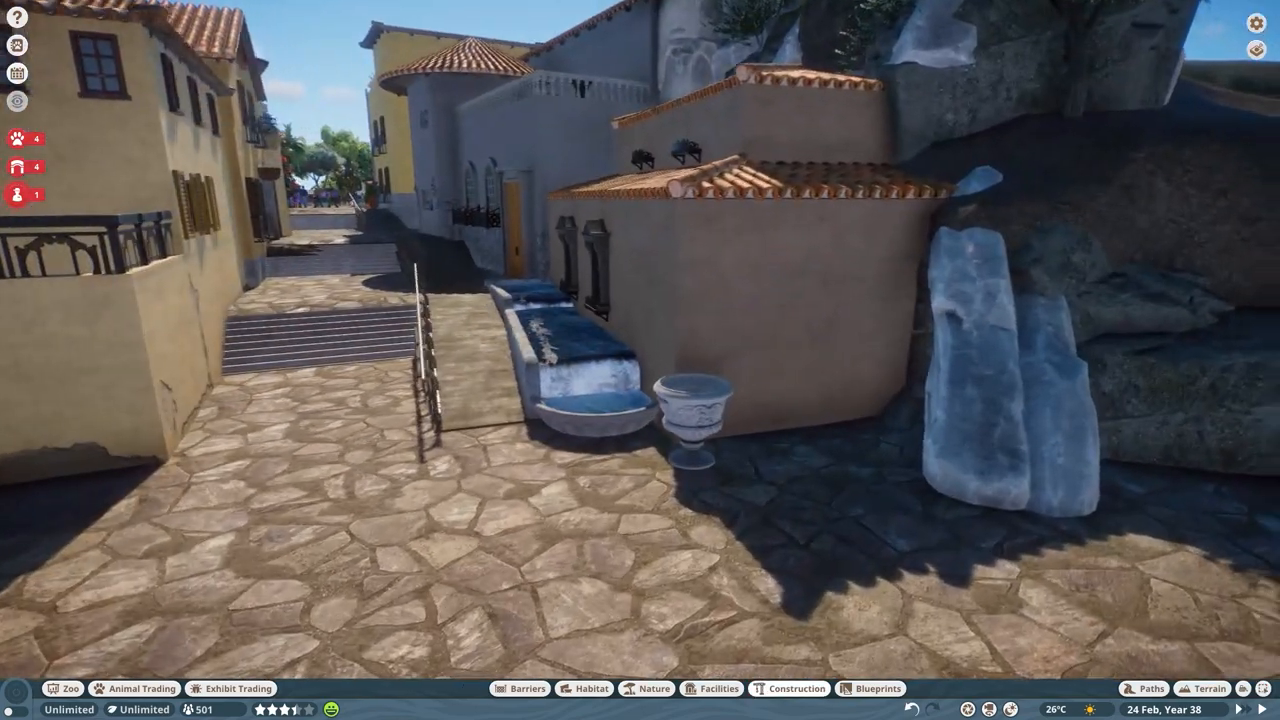
pyautogui.click(797, 688)
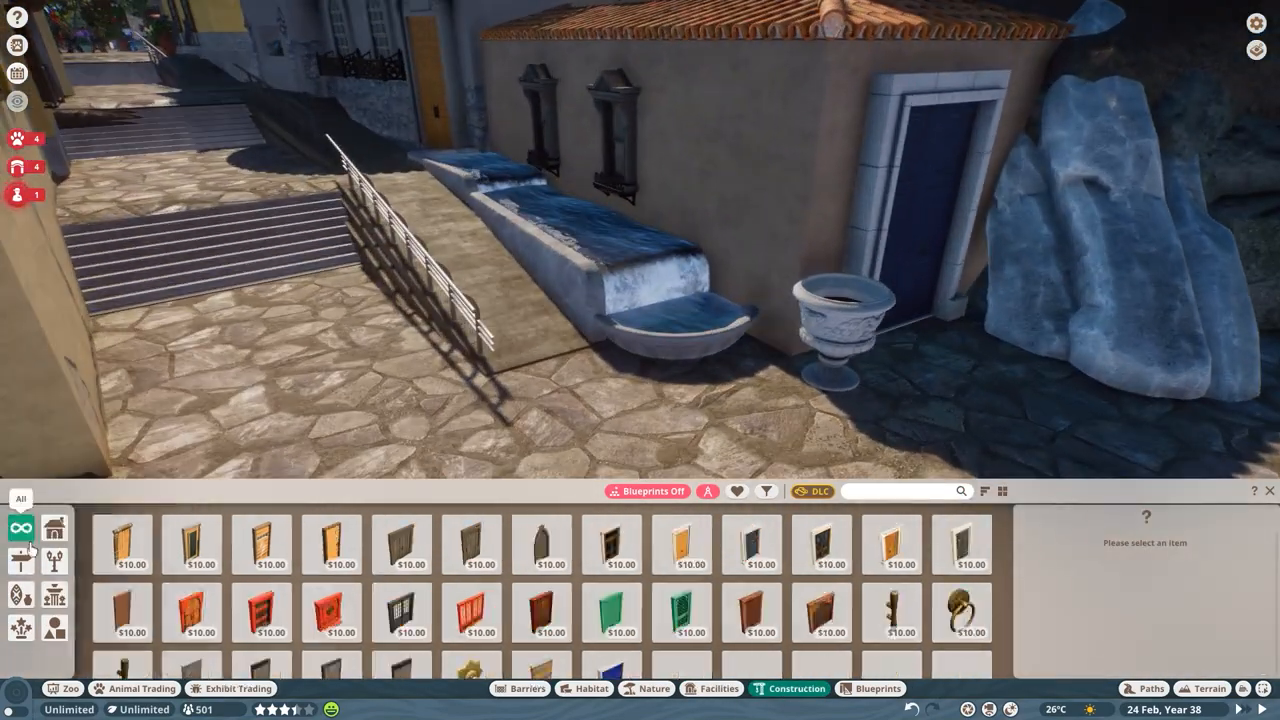
# Step: Line the fountain rim with Breeze Block Base Trim Corner stone pieces
pyautogui.write('stone')
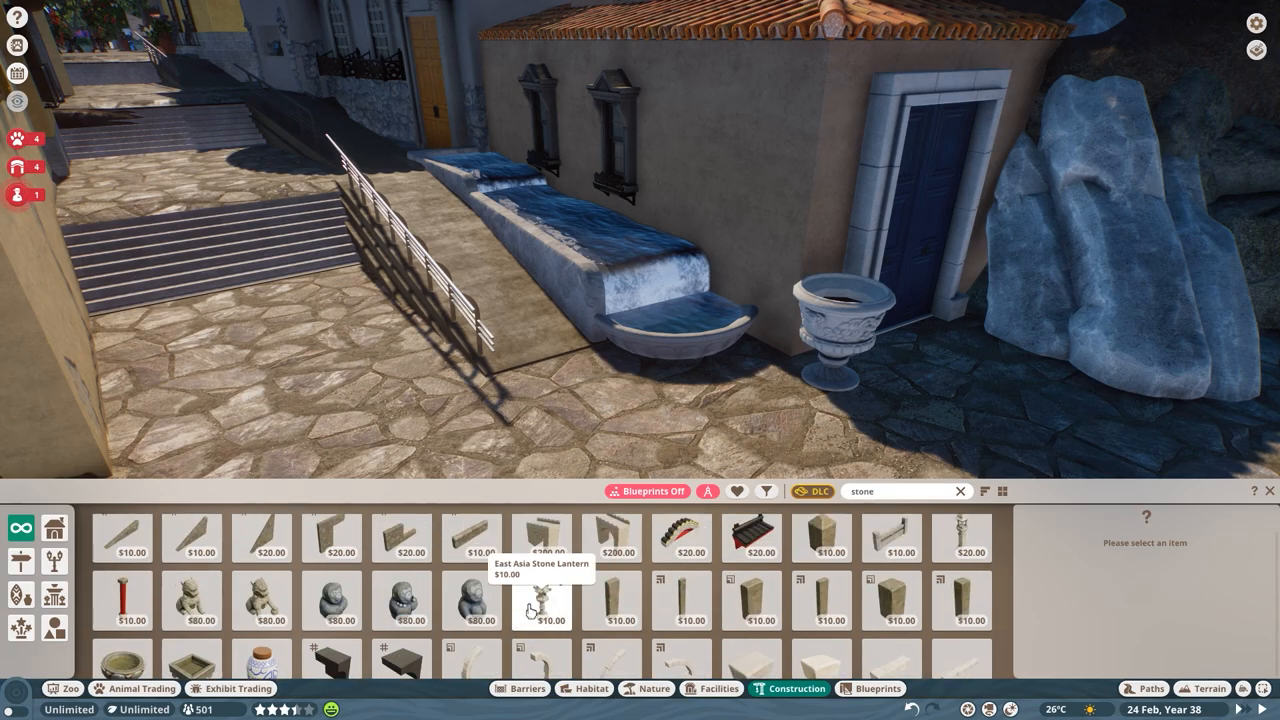
pyautogui.click(822, 608)
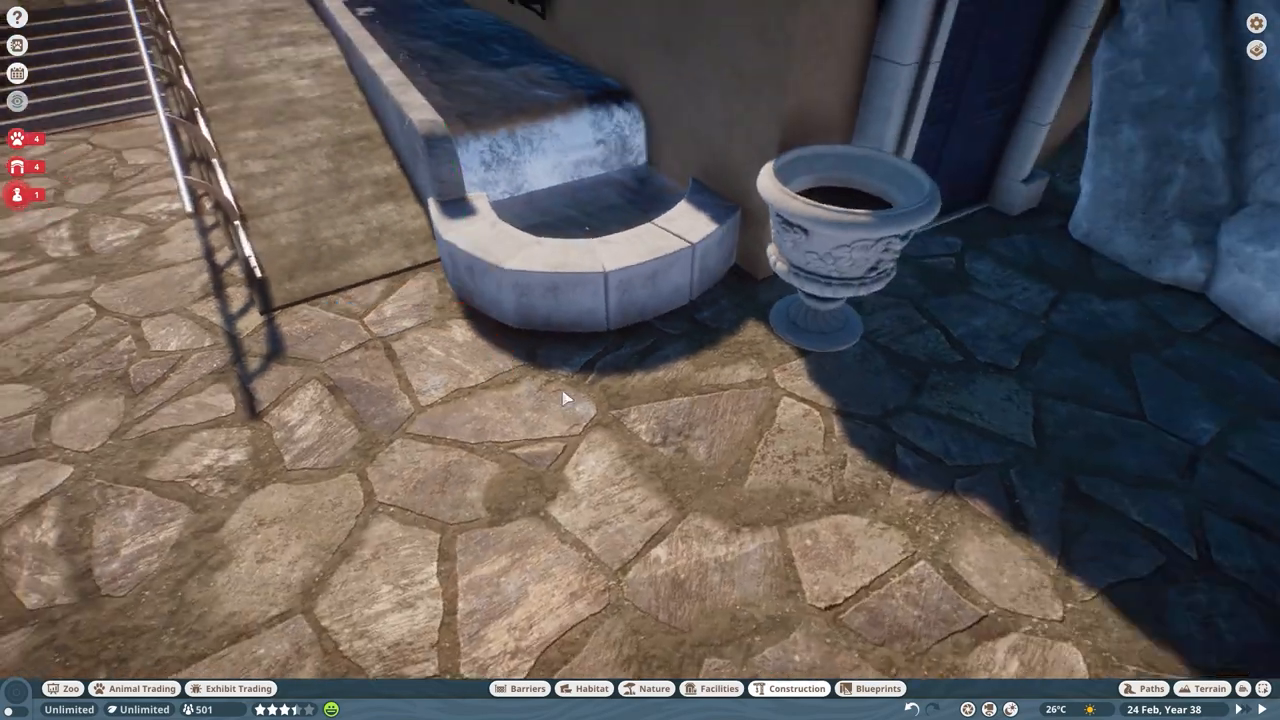
pyautogui.click(797, 688)
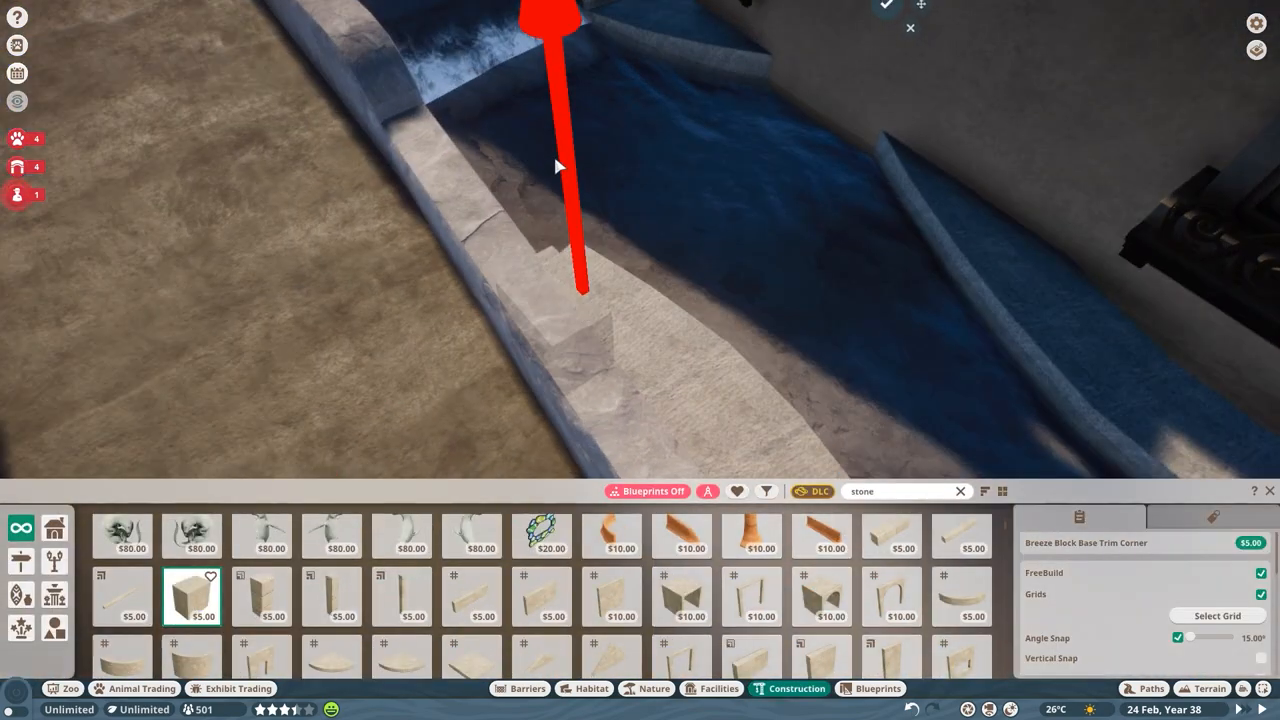
pyautogui.click(645, 688)
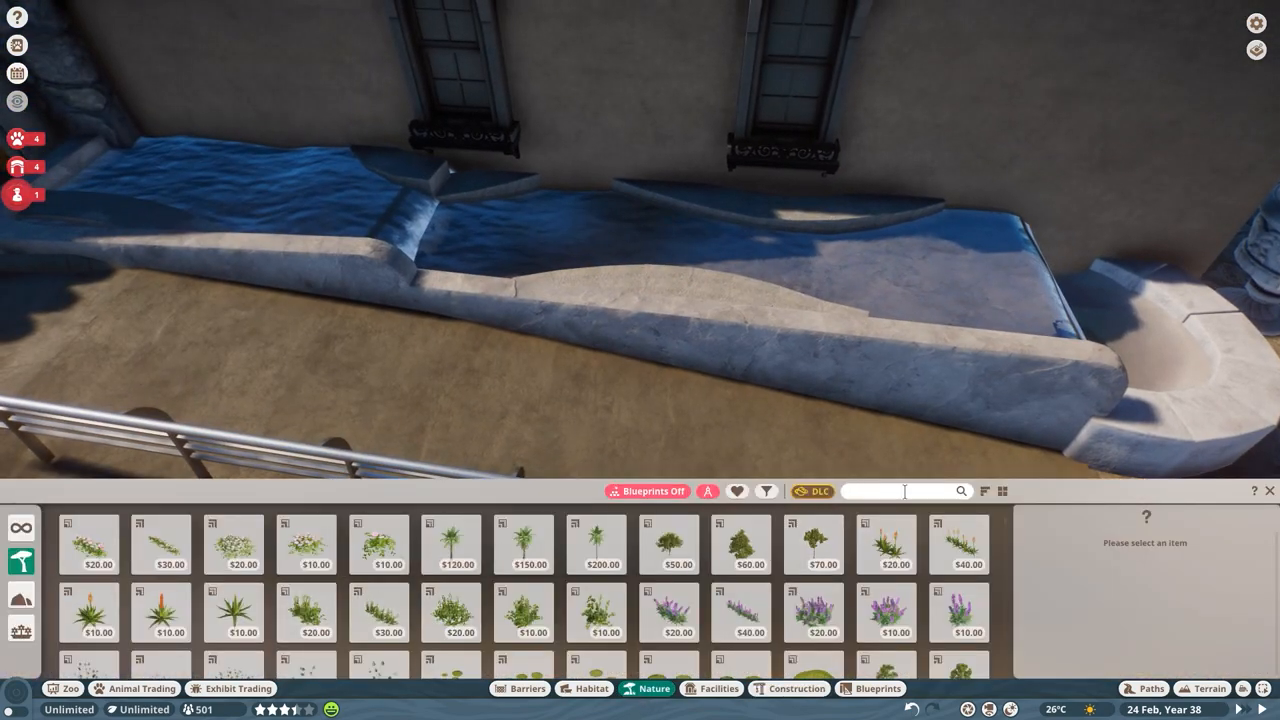
# Step: Lay mulch patches and set European Cast Iron Fence 02 along the fountain rim
pyautogui.write('mulch')
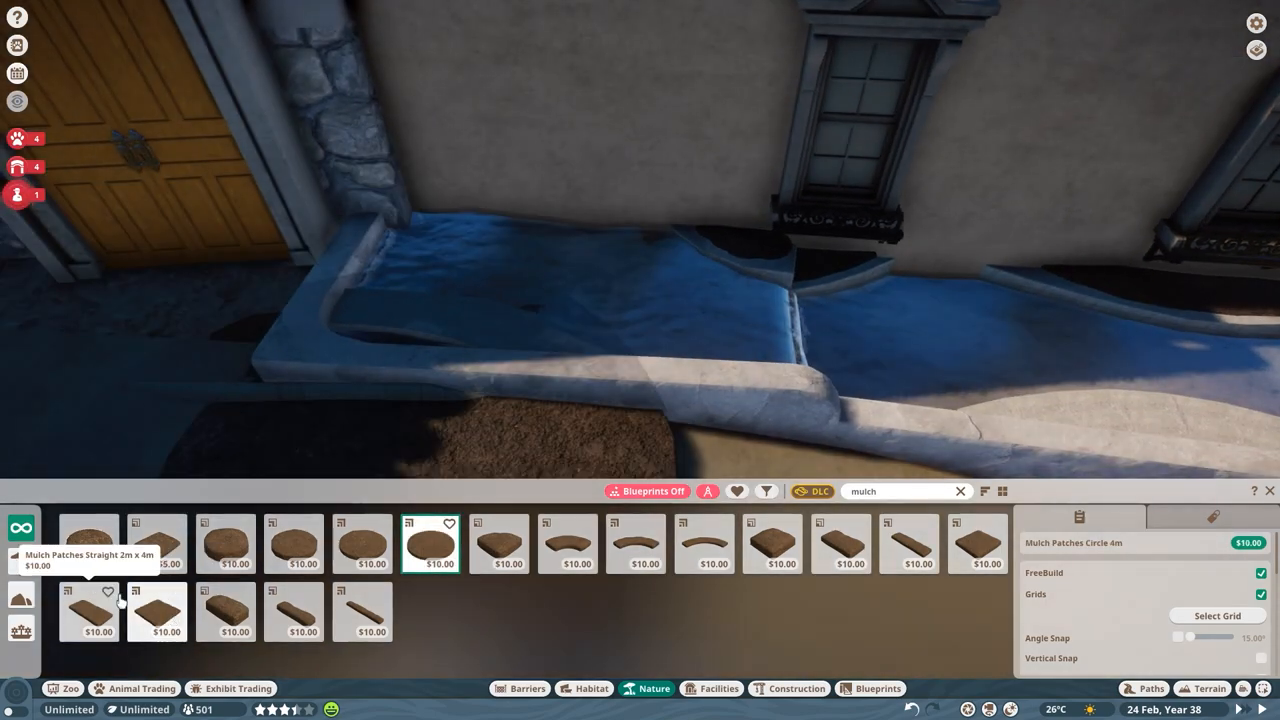
pyautogui.click(88, 543)
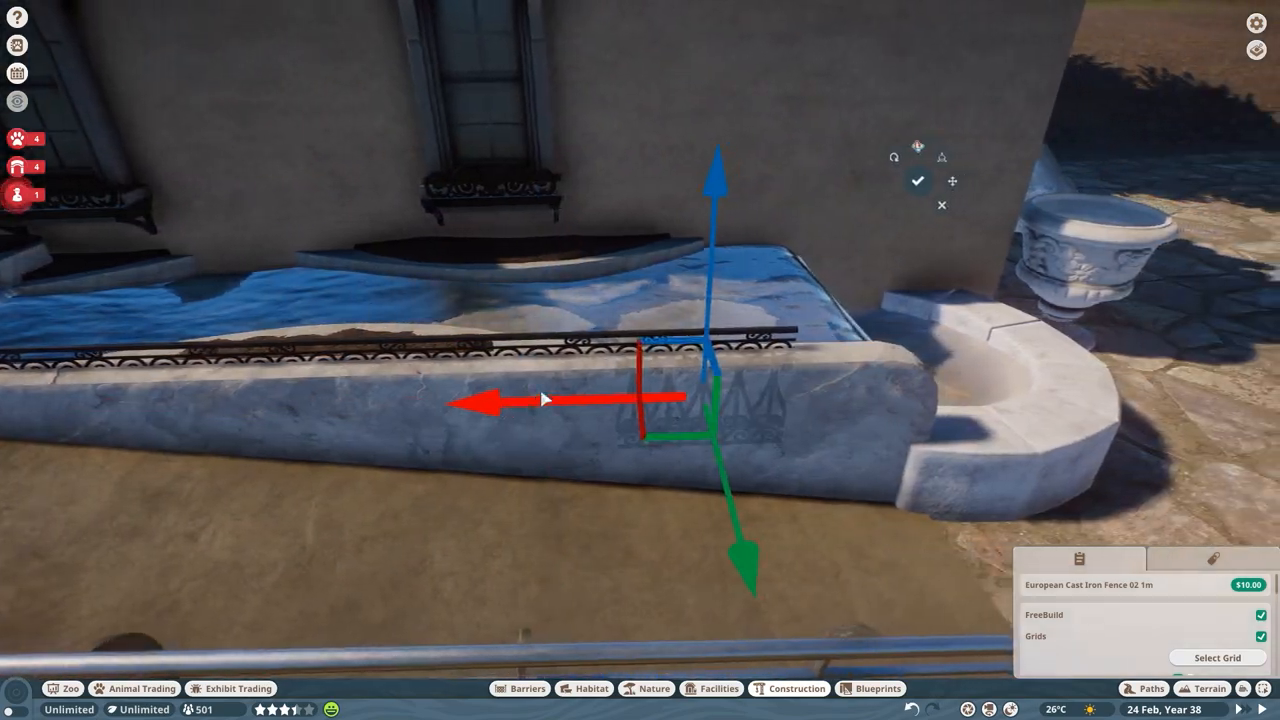
pyautogui.click(653, 688)
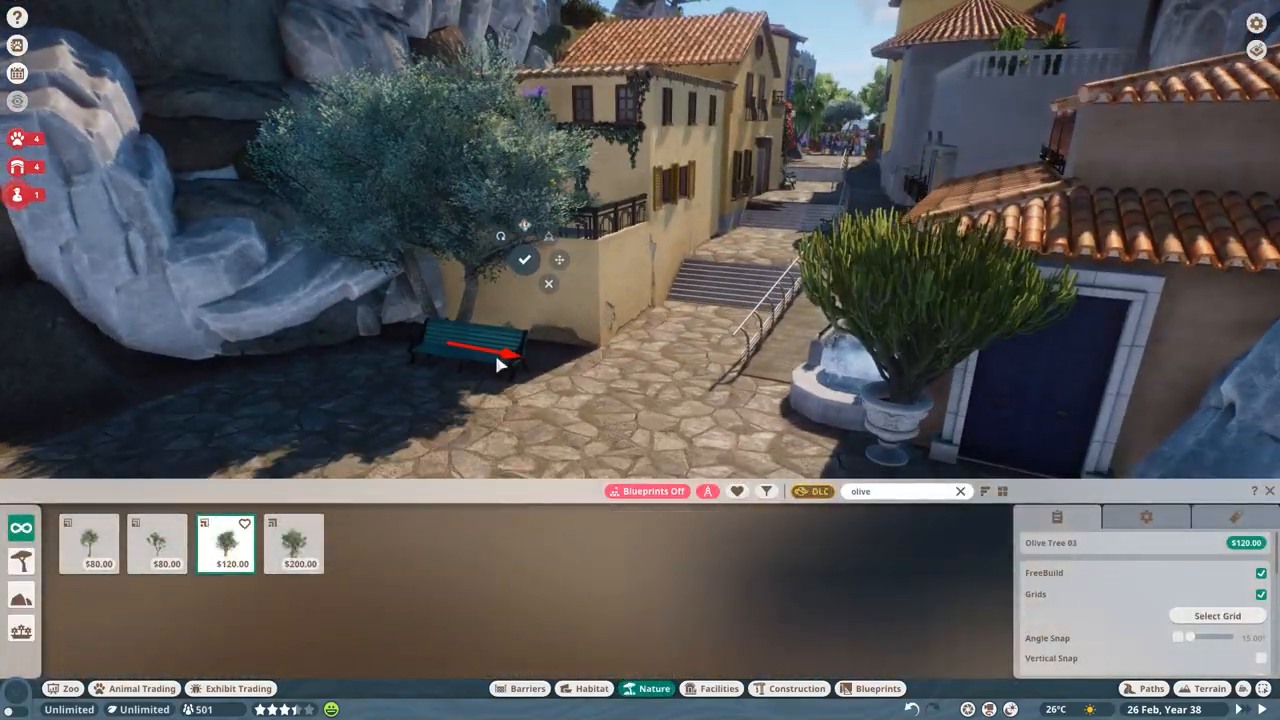
# Step: Confirm the olive tree beside the bench and add a small shrub next to it
pyautogui.click(959, 491)
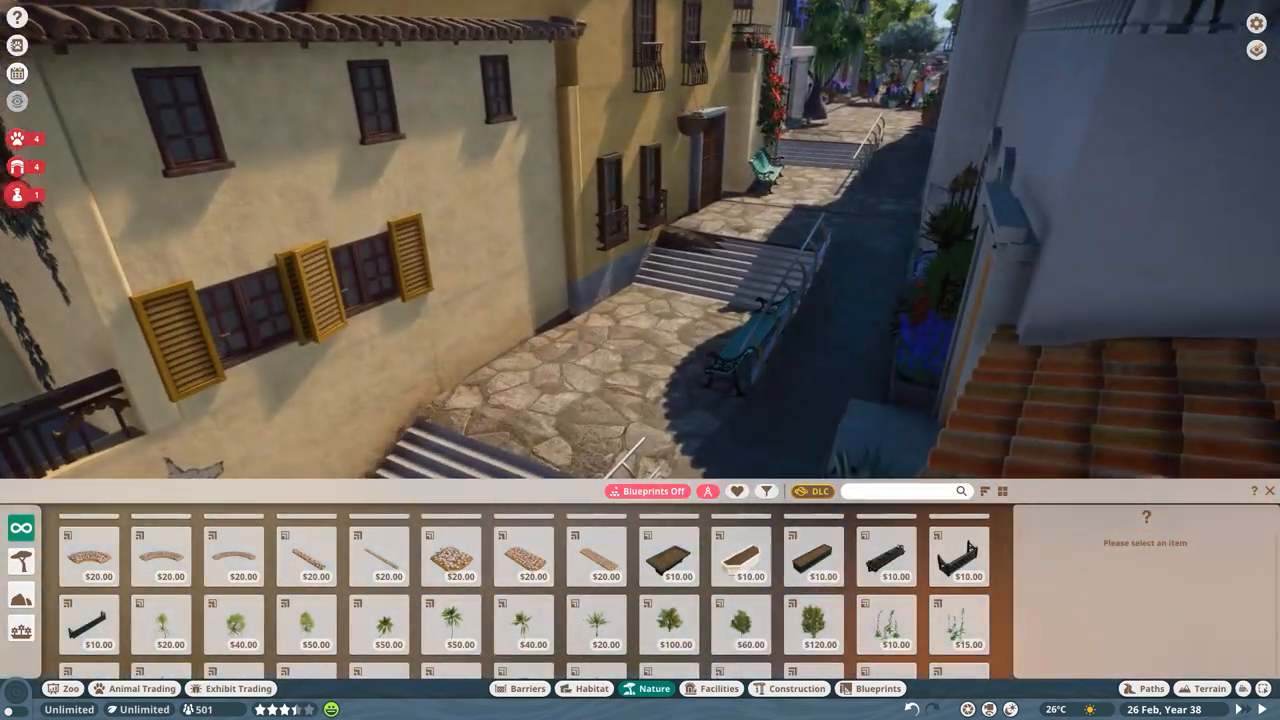
pyautogui.click(788, 688)
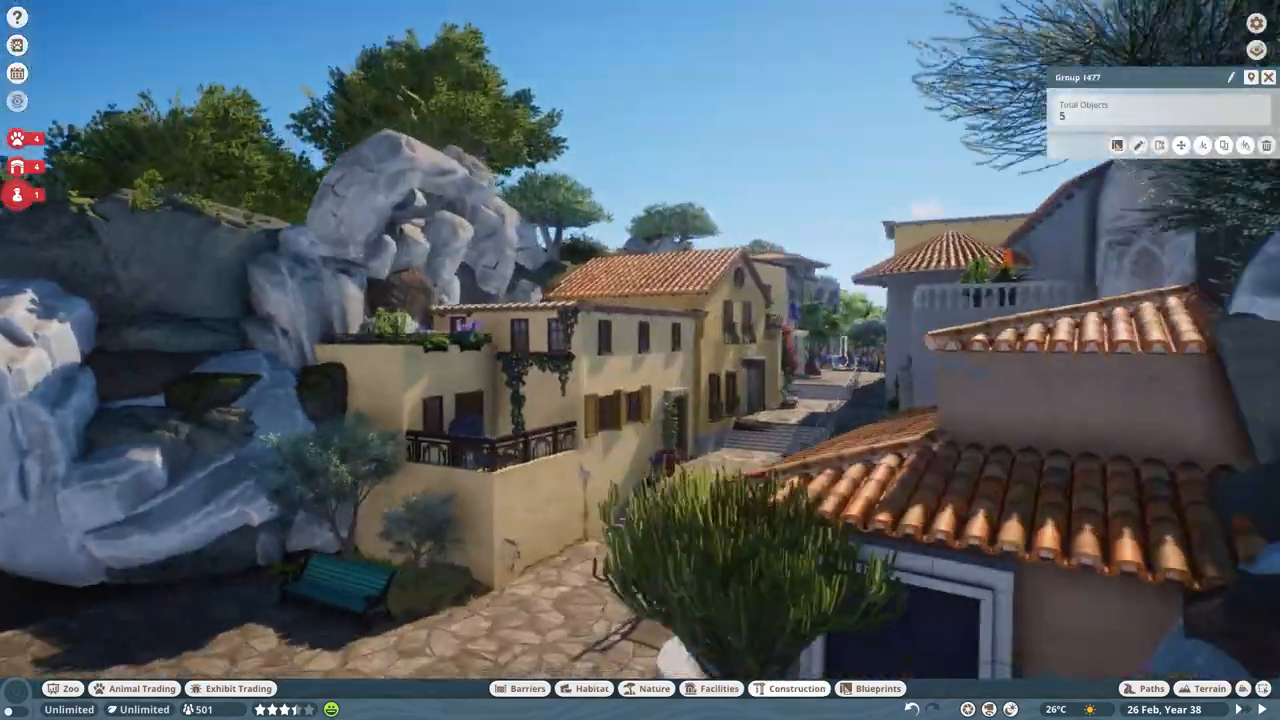
# Step: Place the Classic Door Old beside the vending machines
pyautogui.click(712, 688)
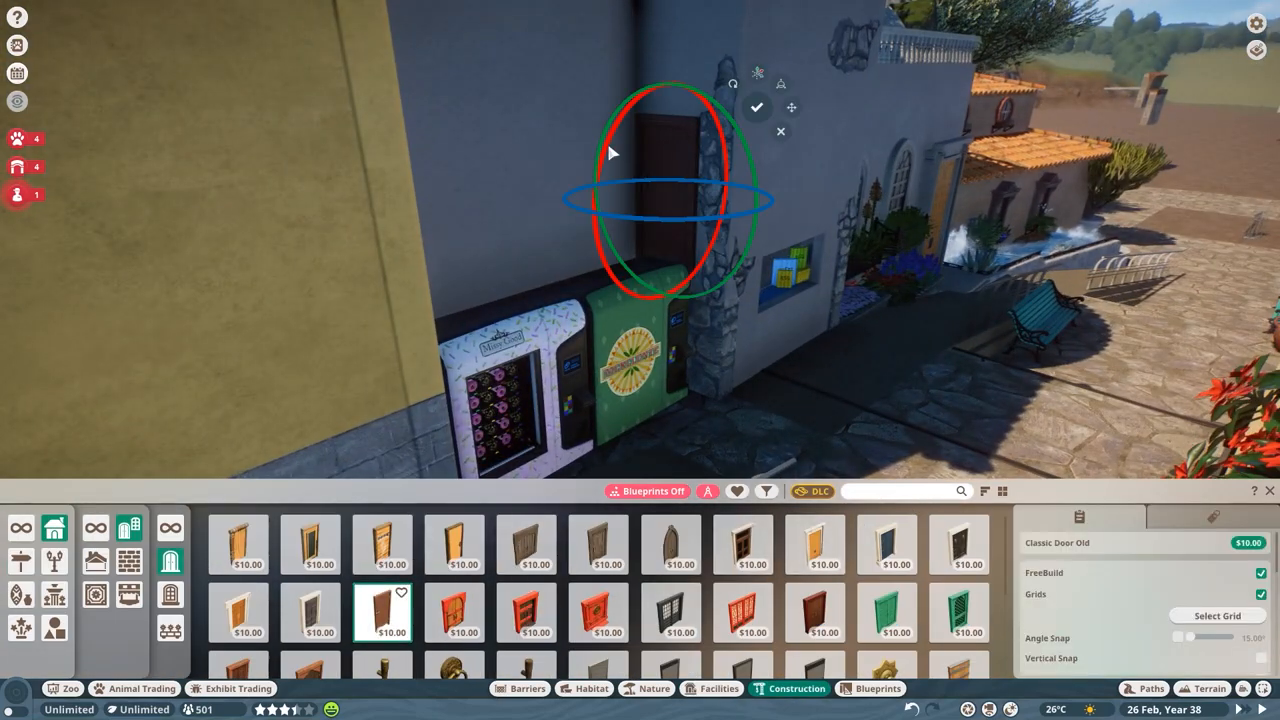
pyautogui.click(646, 688)
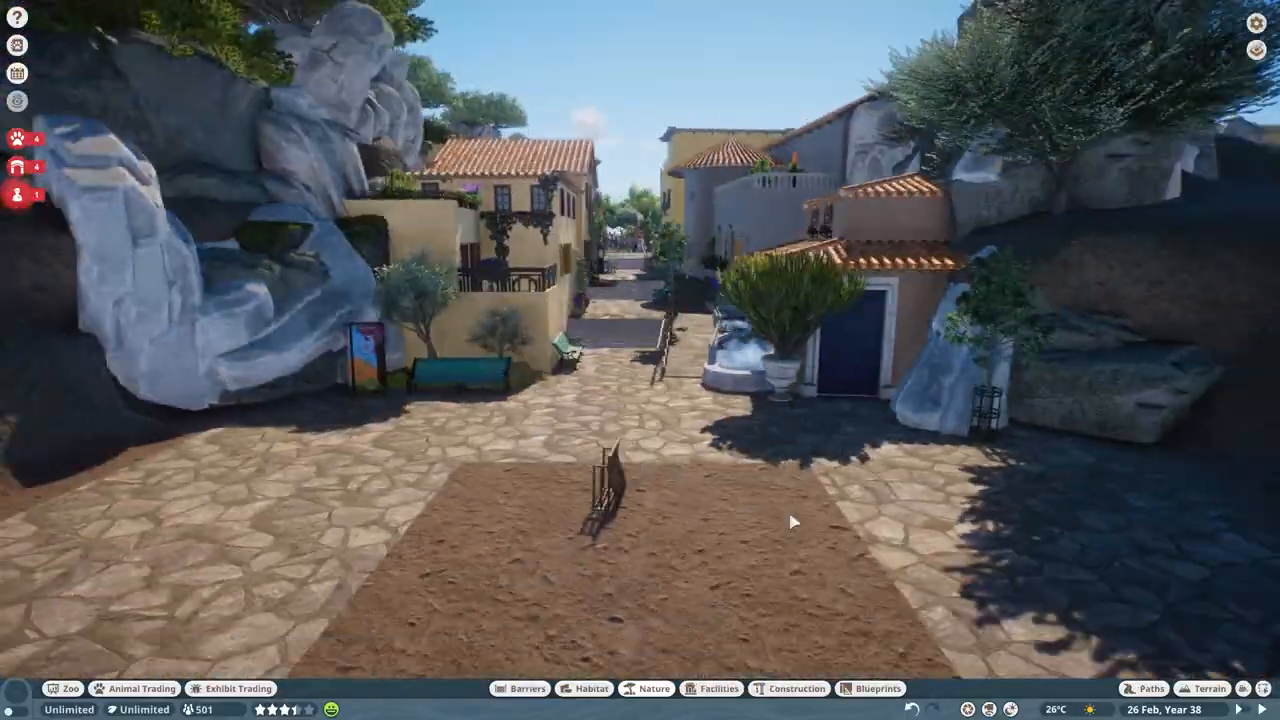
# Step: Dig a hollow beside the rock outcrop with the Terrain Lower tool
pyautogui.click(1206, 688)
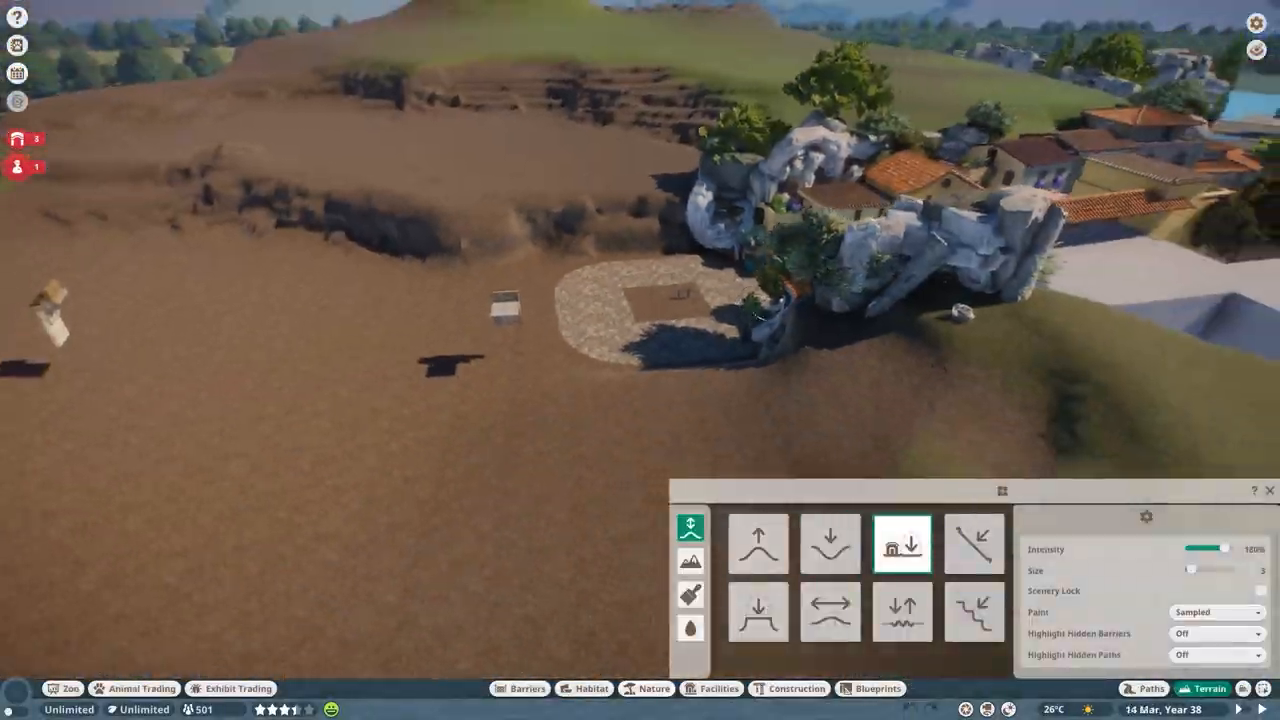
pyautogui.click(829, 543)
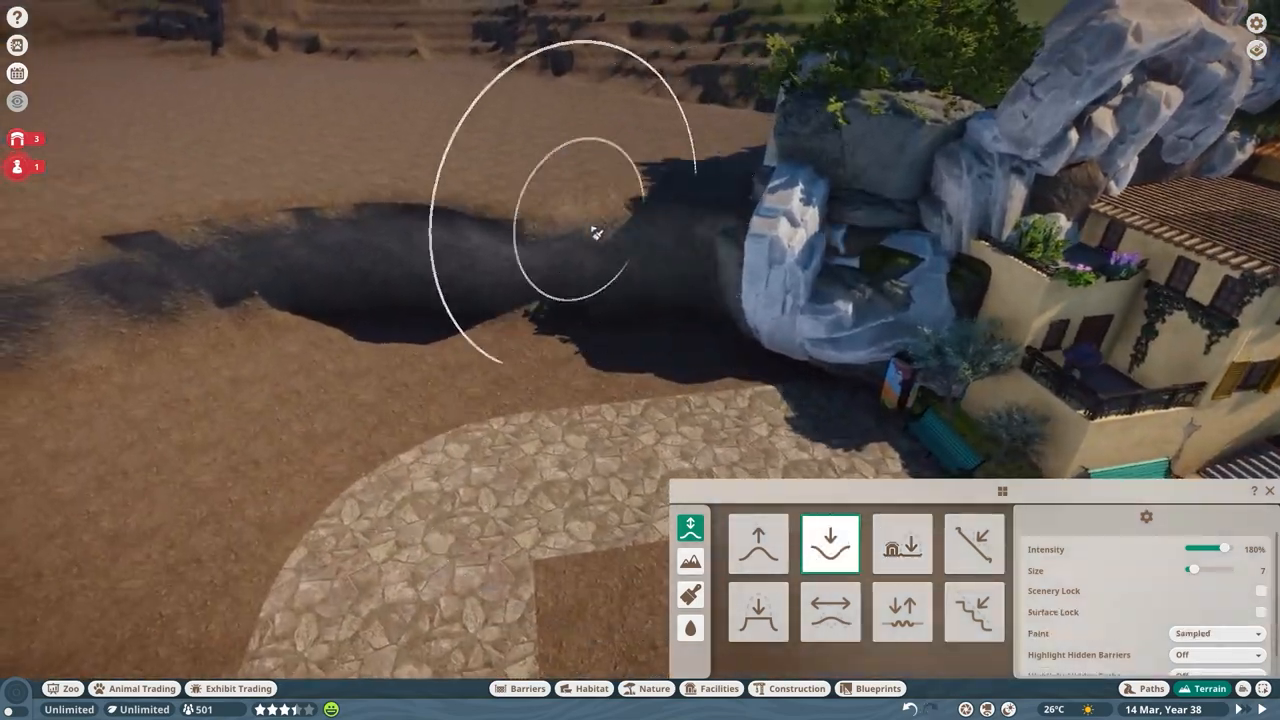
pyautogui.click(520, 688)
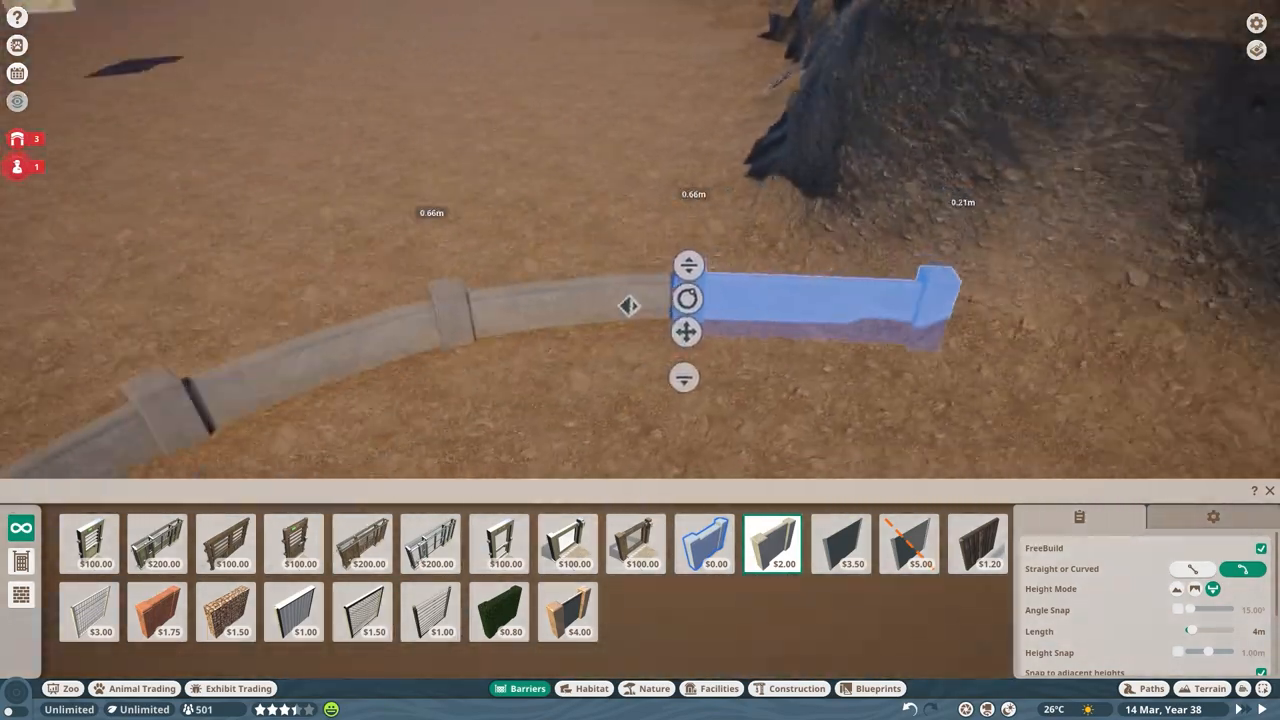
# Step: Place curved concrete wall sections from the plaza edge to the tiled building
pyautogui.click(797, 688)
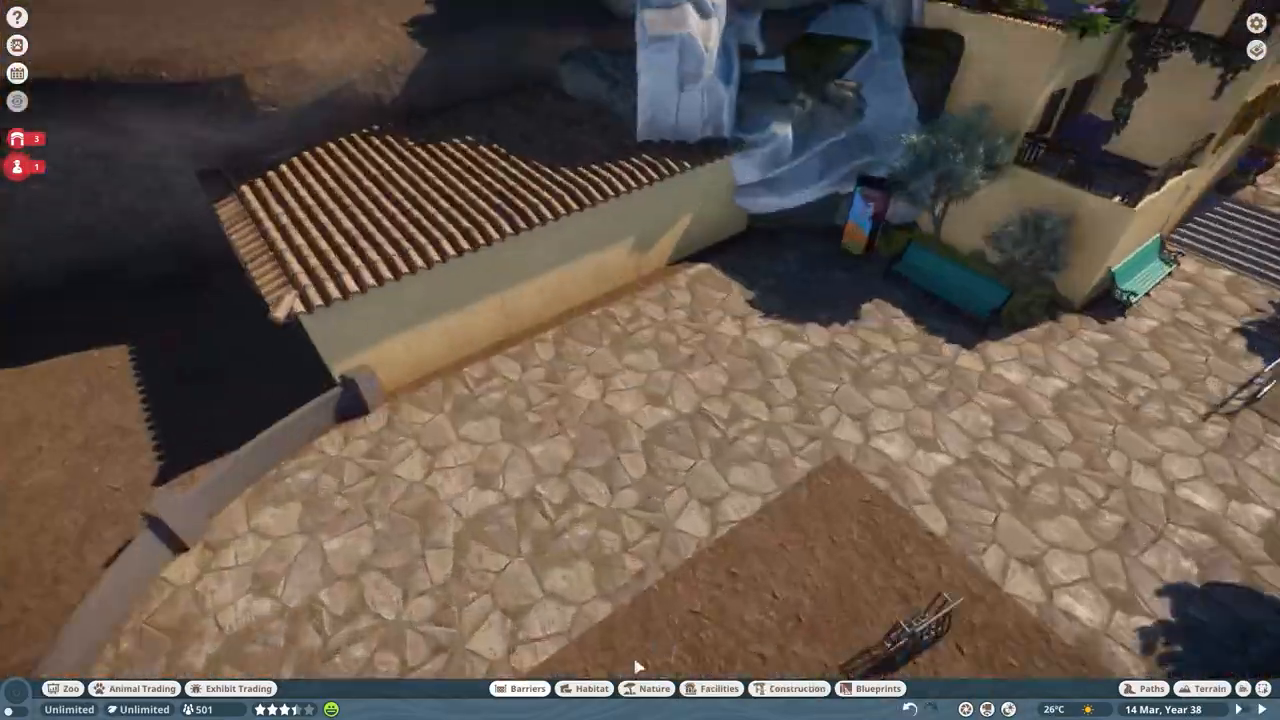
pyautogui.click(788, 688)
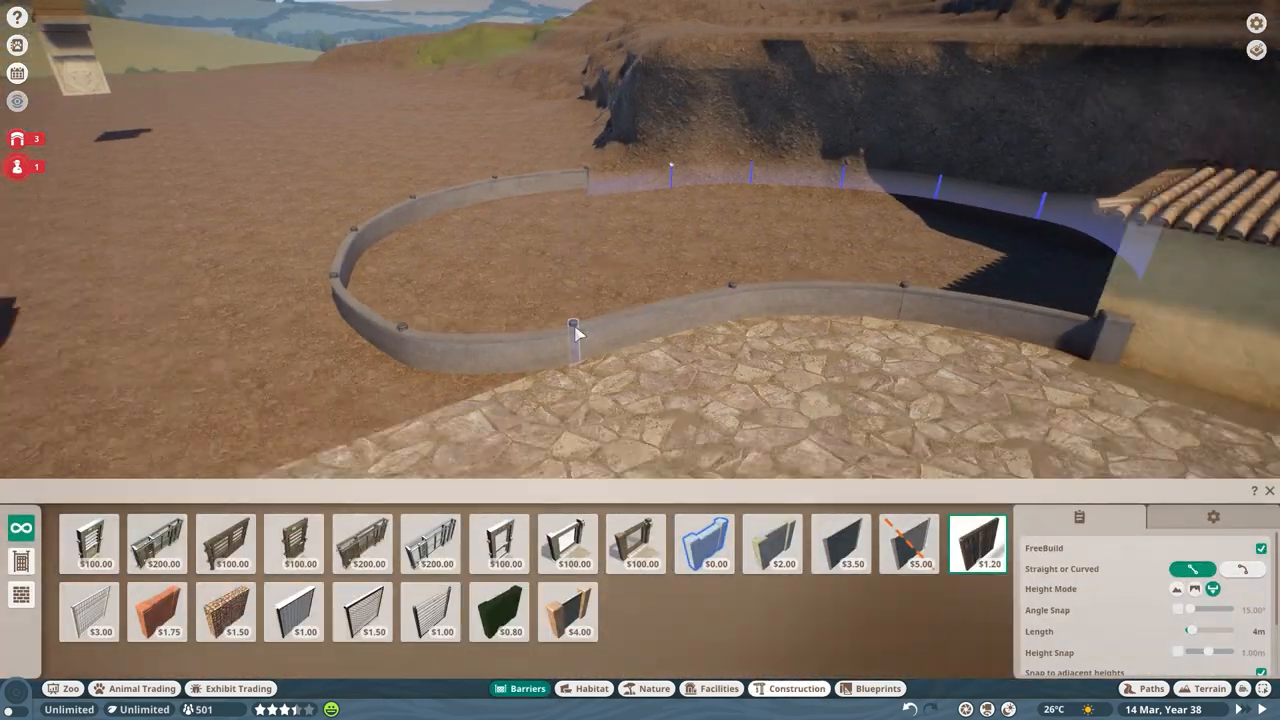
pyautogui.click(1150, 688)
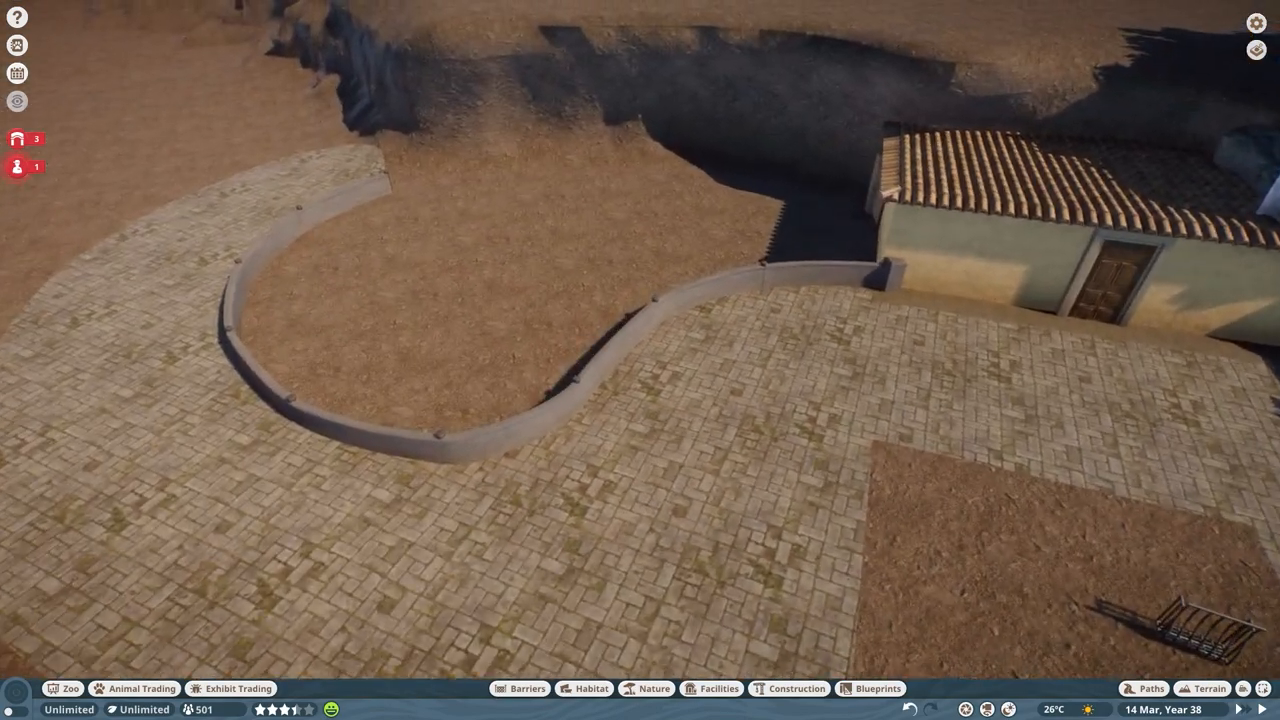
# Step: Place a curved row of boulders and lower the ground around them at low intensity
pyautogui.click(647, 688)
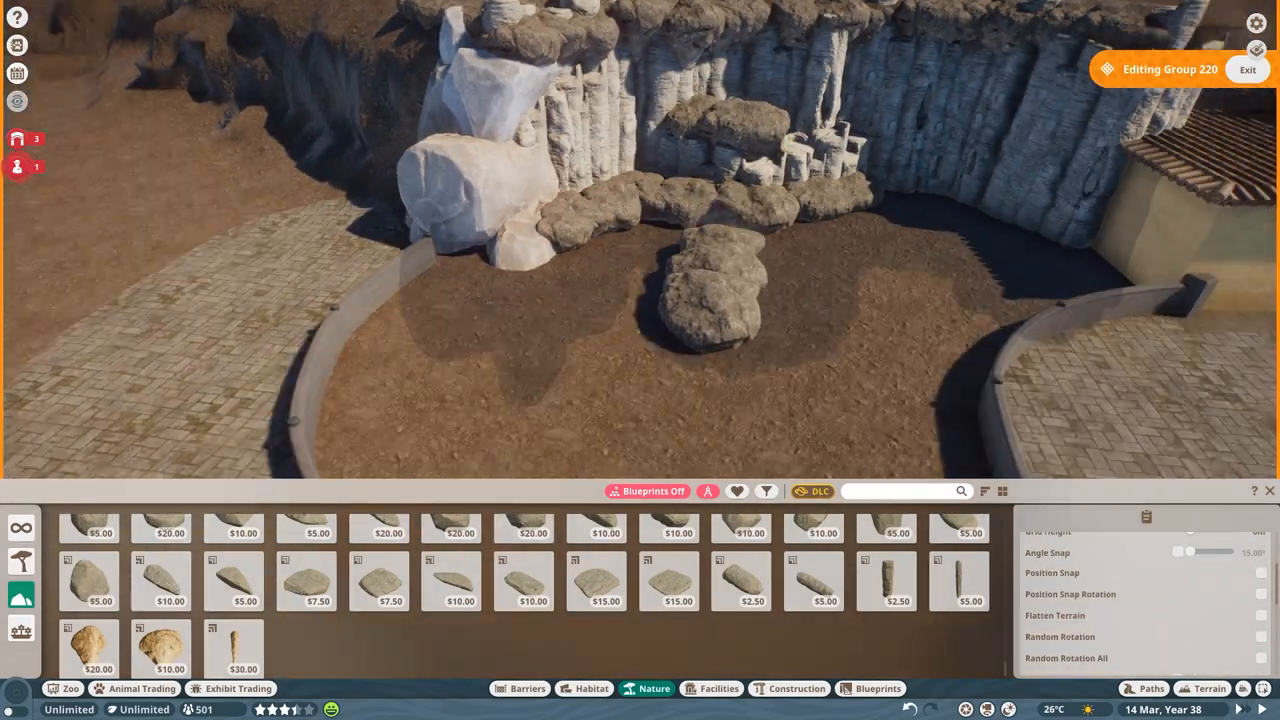
pyautogui.click(1210, 688)
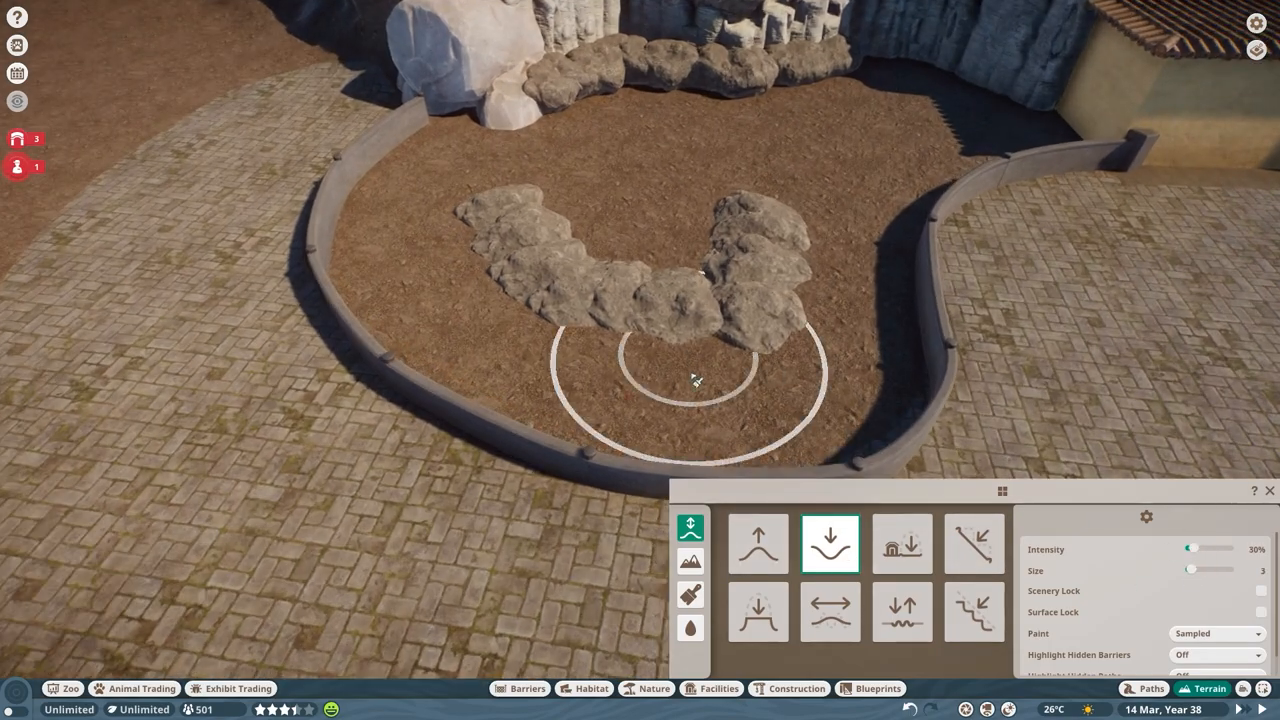
pyautogui.click(690, 627)
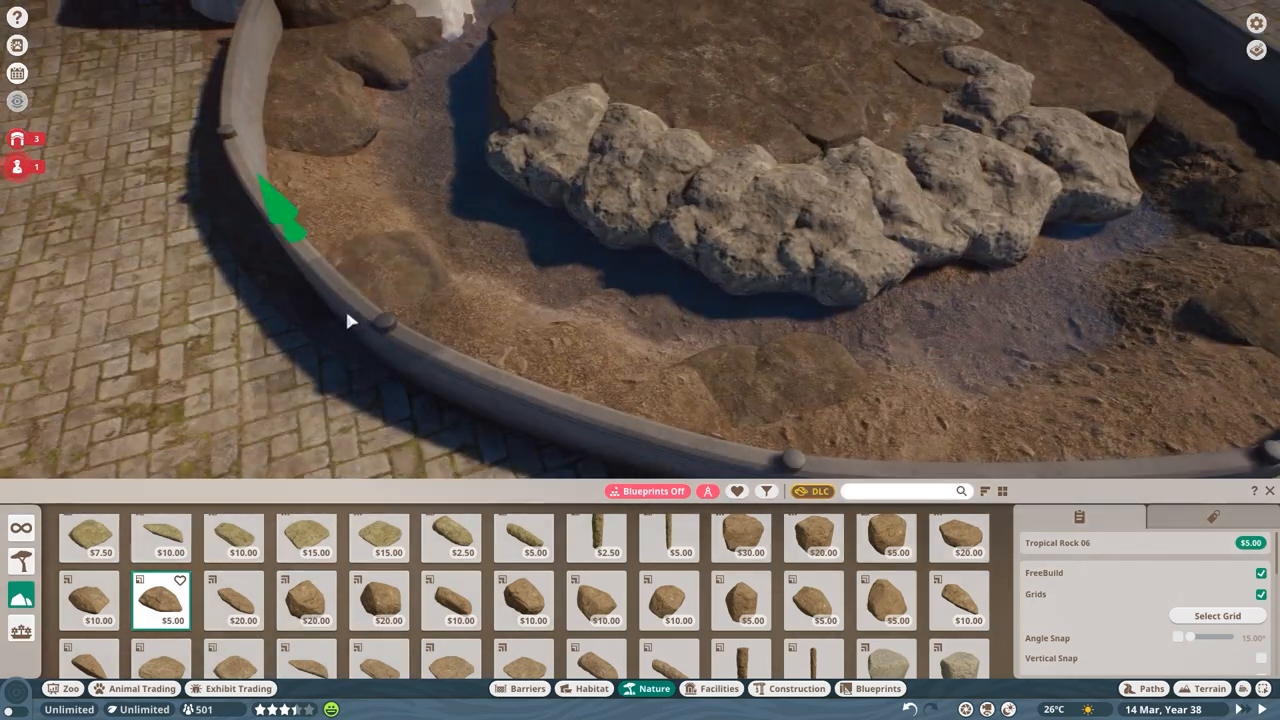
# Step: Place a rock by the wall and lay cobbled stone slab ramps across the back boulders
pyautogui.click(796, 688)
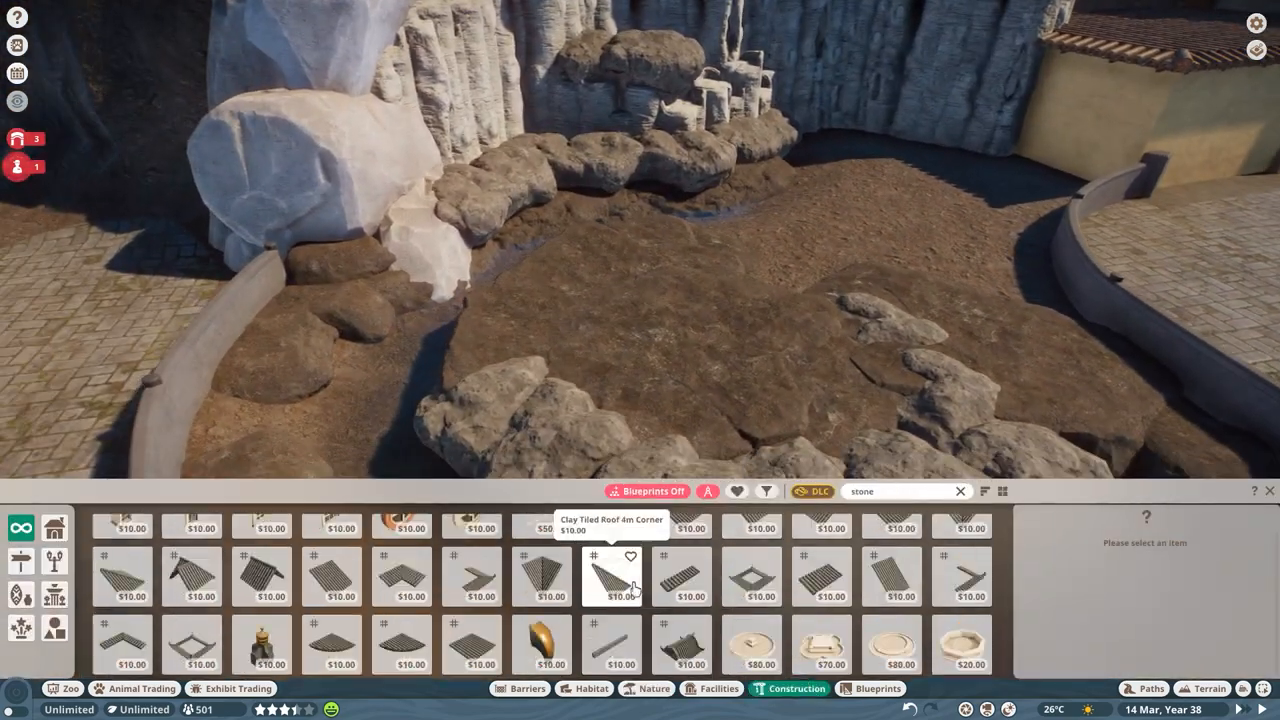
pyautogui.click(611, 655)
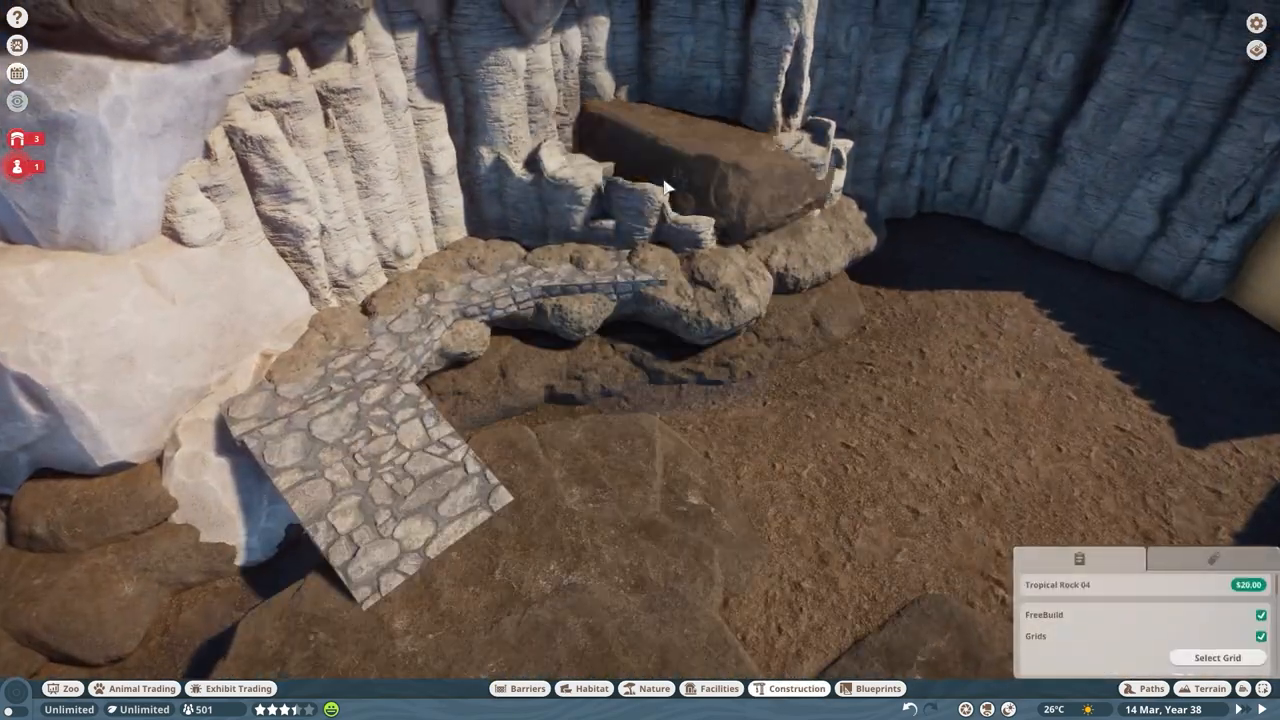
pyautogui.click(788, 688)
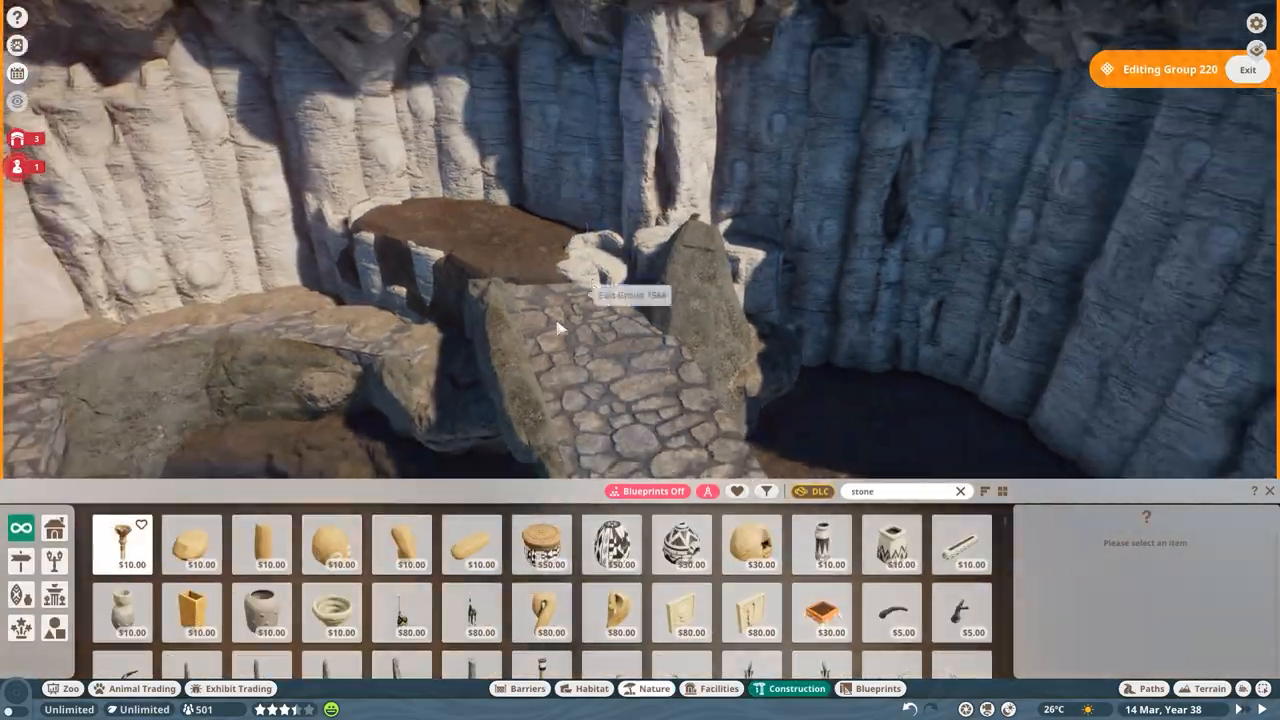
pyautogui.click(647, 688)
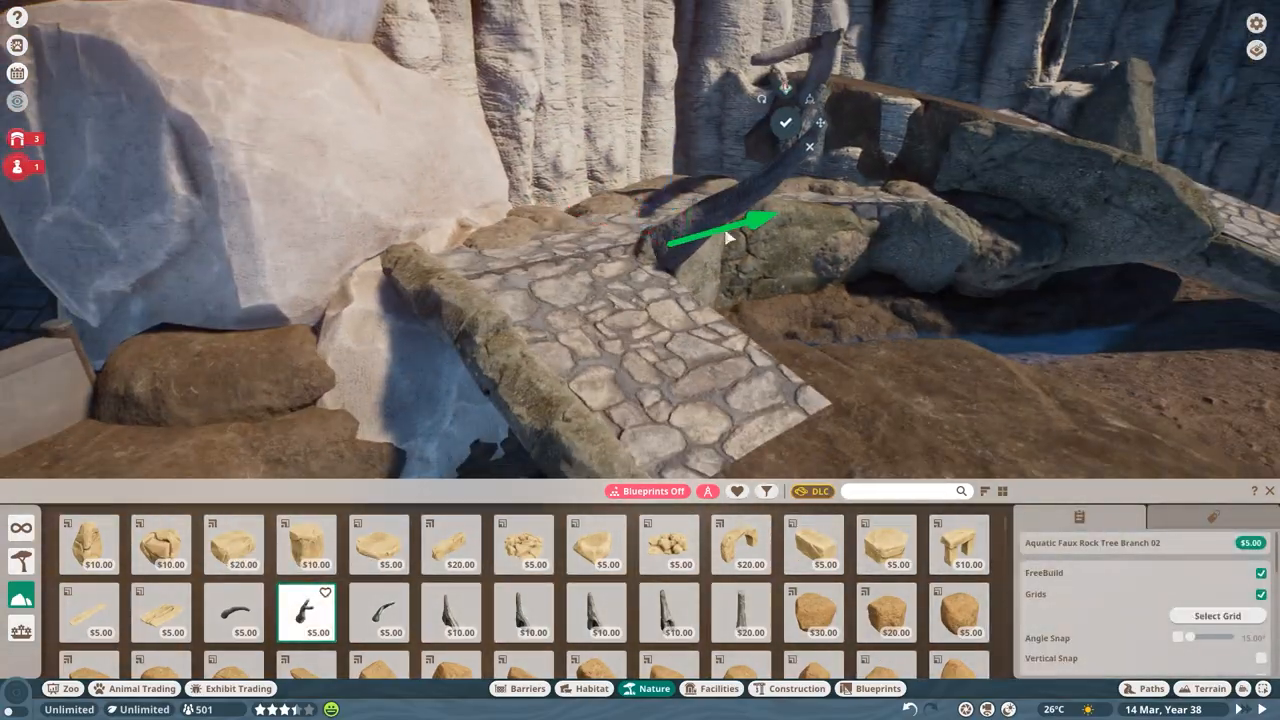
pyautogui.write('log')
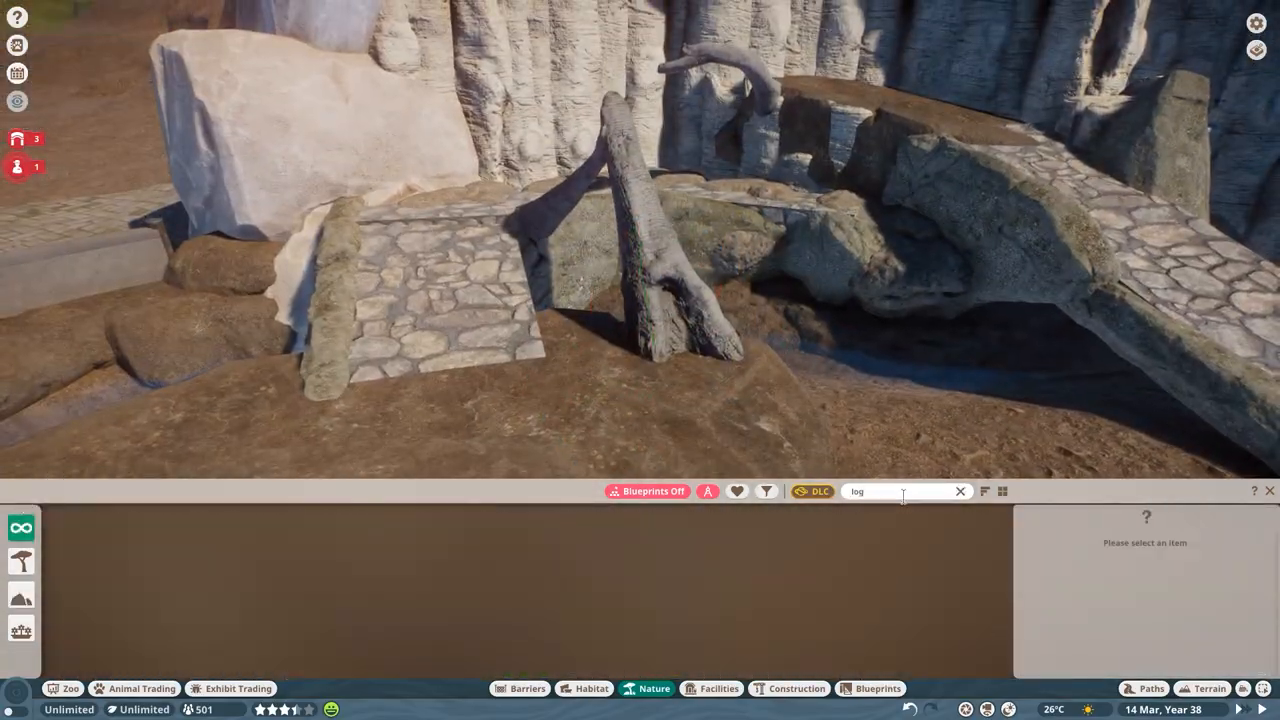
# Step: Plant a palm tree among the habitat rocks with a rock set beside it
pyautogui.click(959, 491)
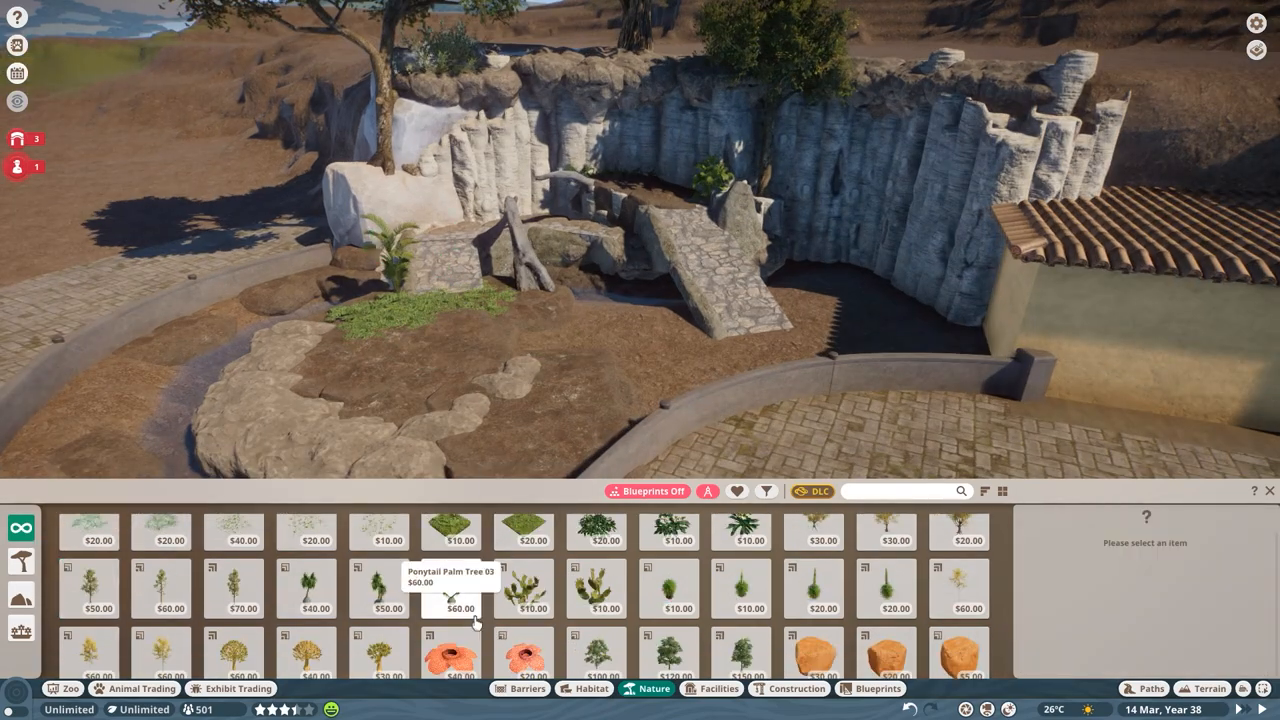
pyautogui.click(305, 585)
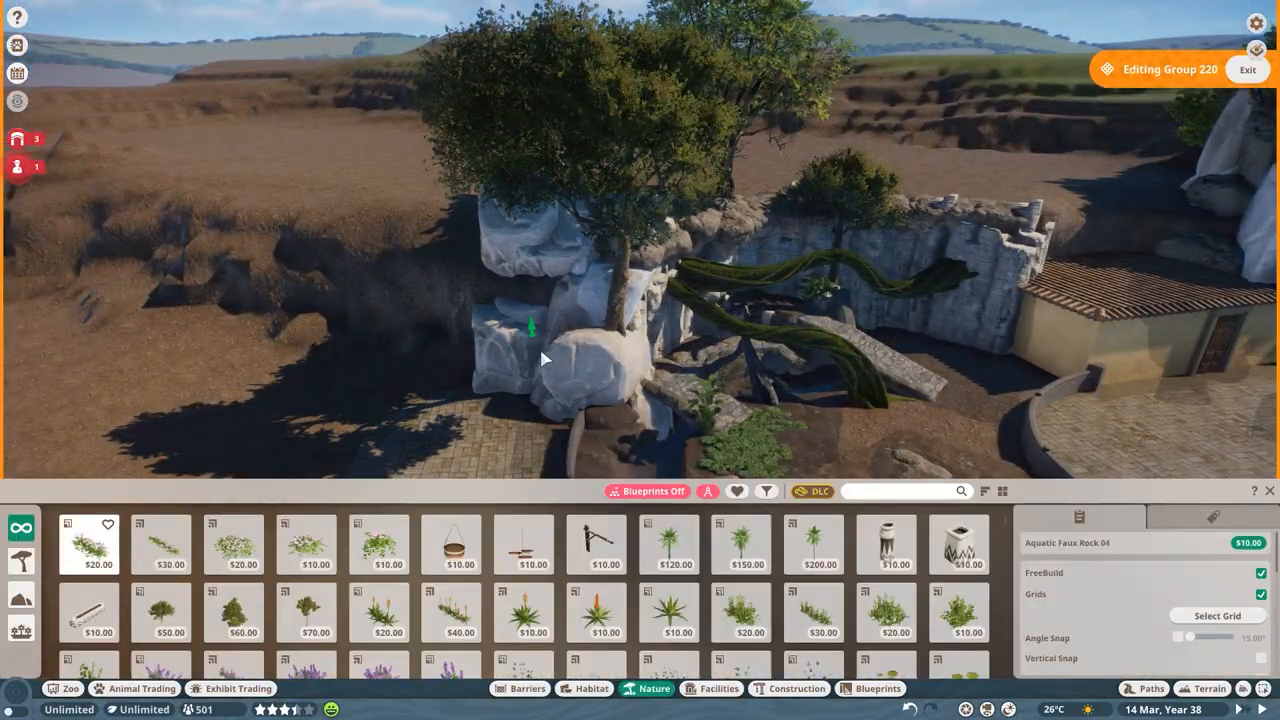
pyautogui.click(135, 688)
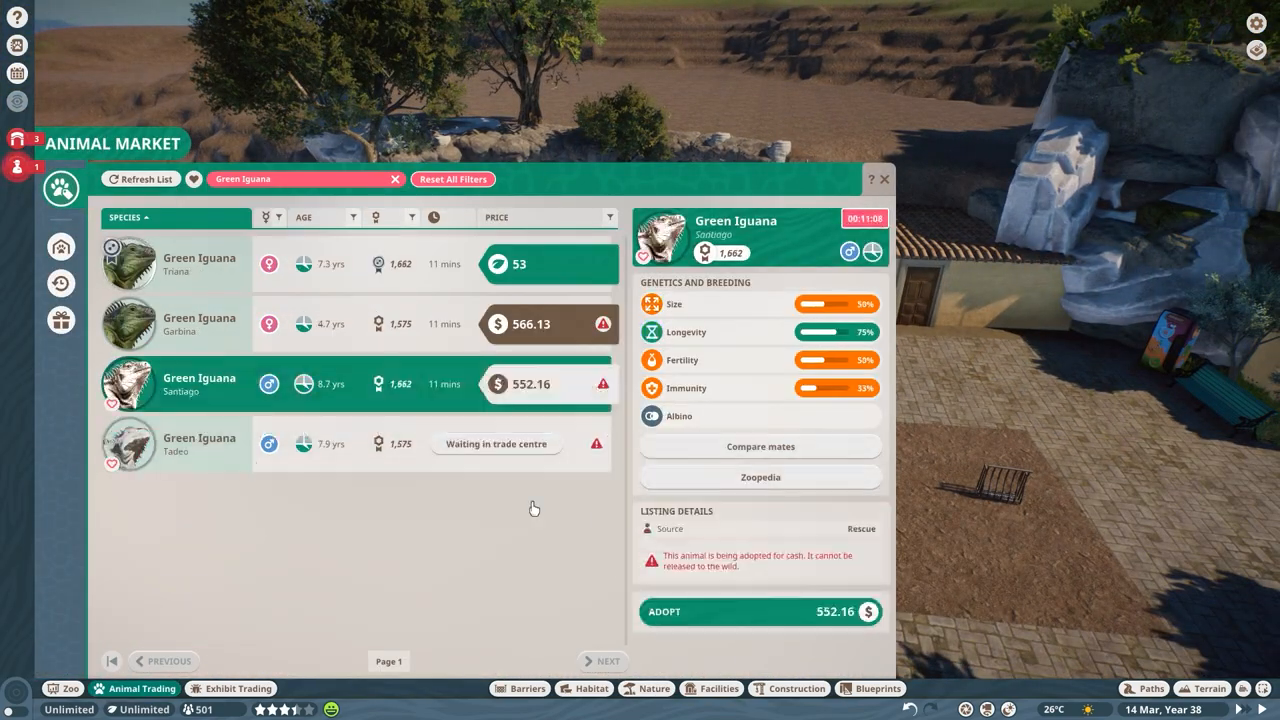
# Step: Repeatedly refresh the Green Iguana trading listings to find iguanas to adopt
pyautogui.click(141, 179)
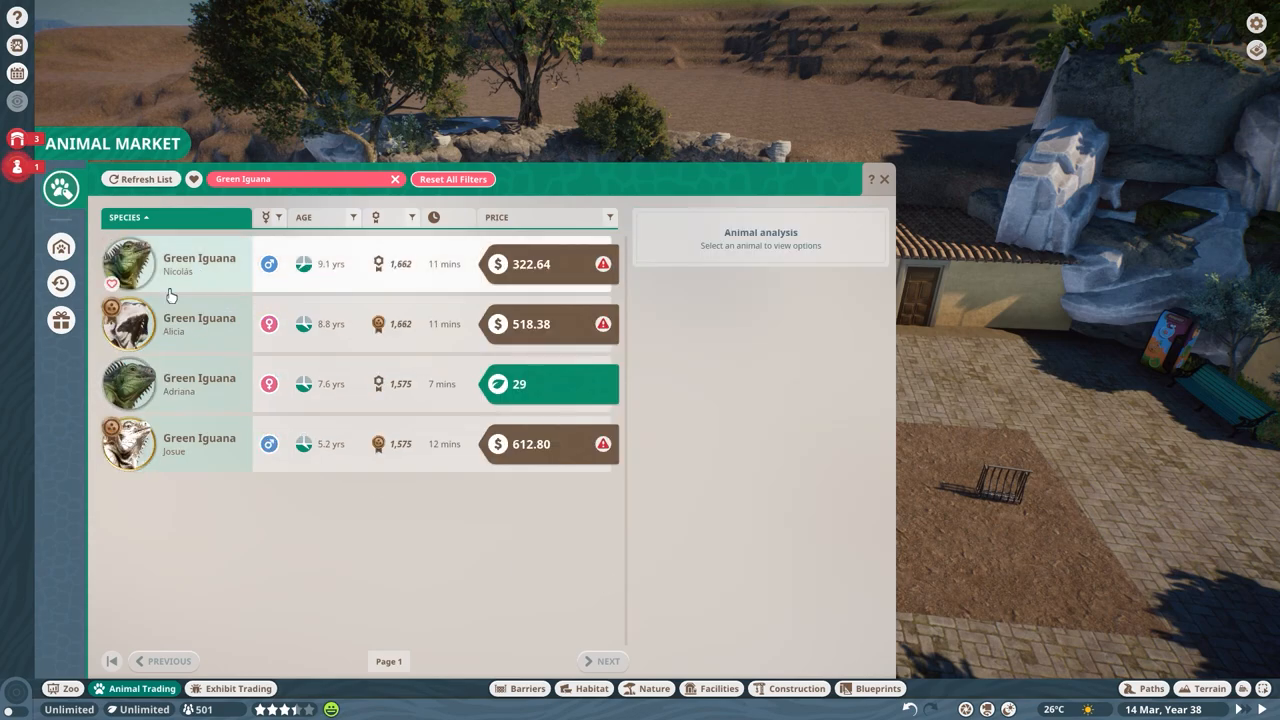
pyautogui.click(140, 178)
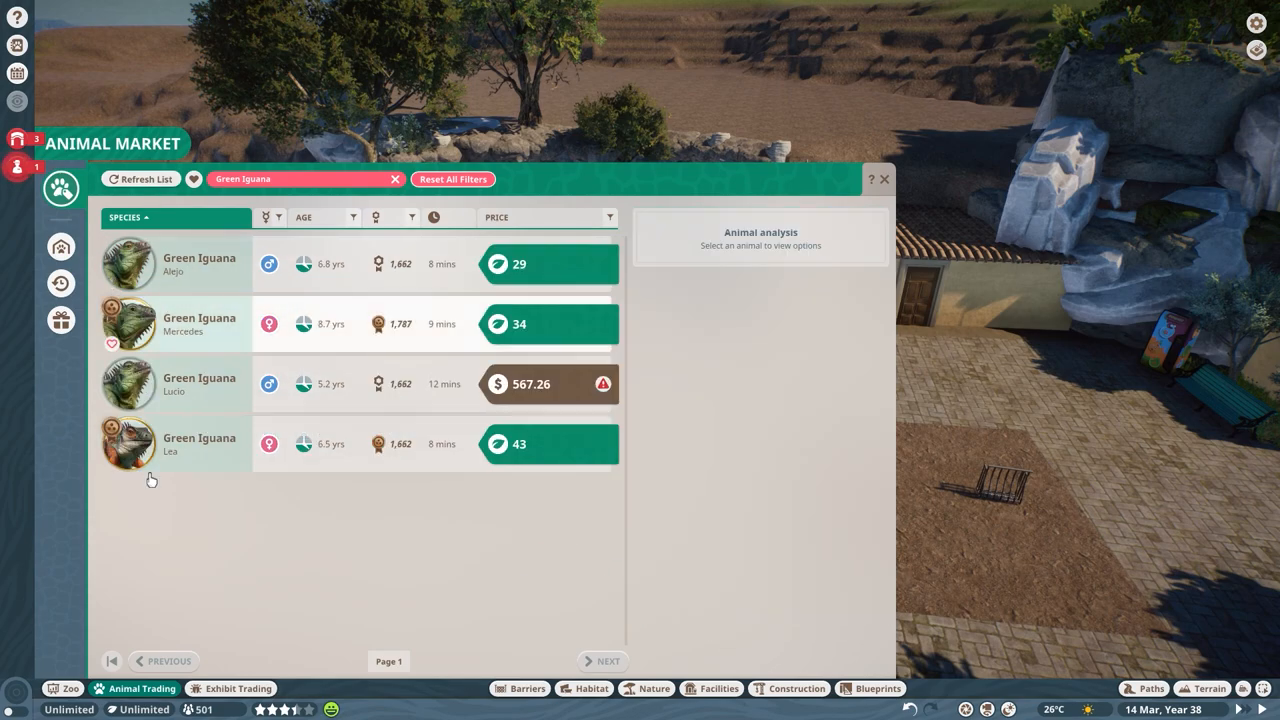
pyautogui.click(140, 179)
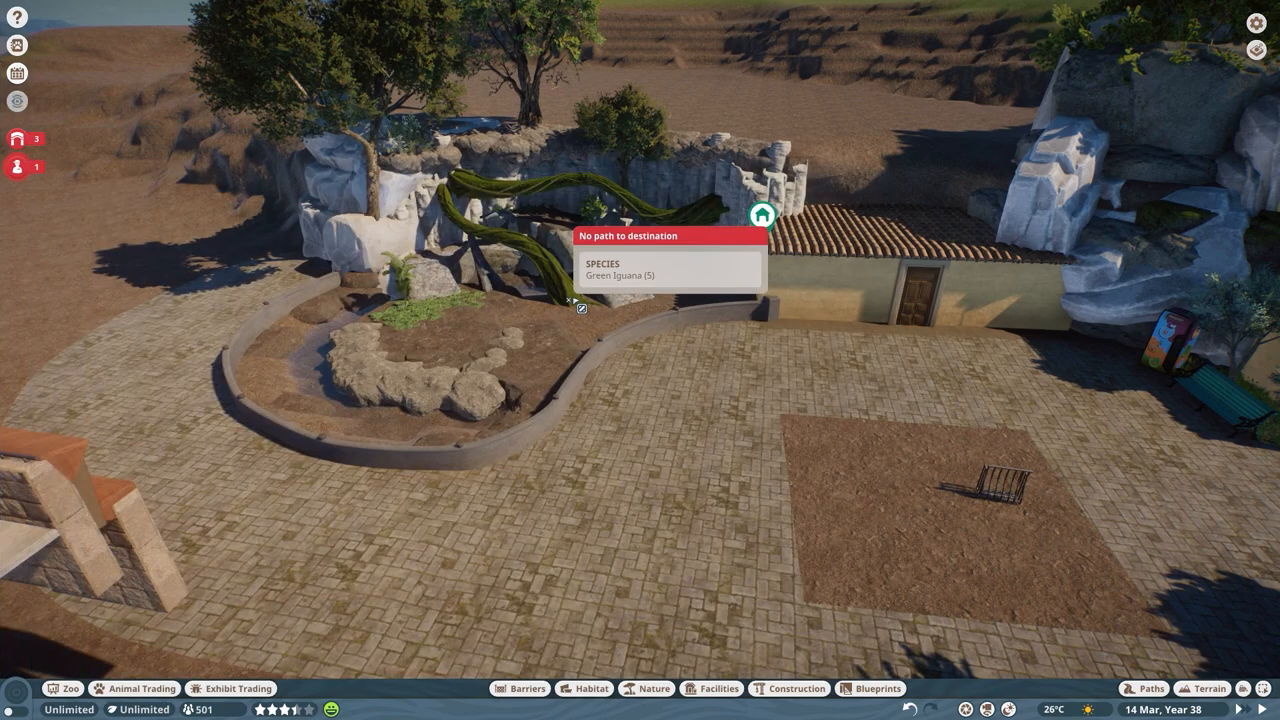
# Step: Fill the boulder channel with water, spread grass, and adjust path angle snapping
pyautogui.click(1148, 688)
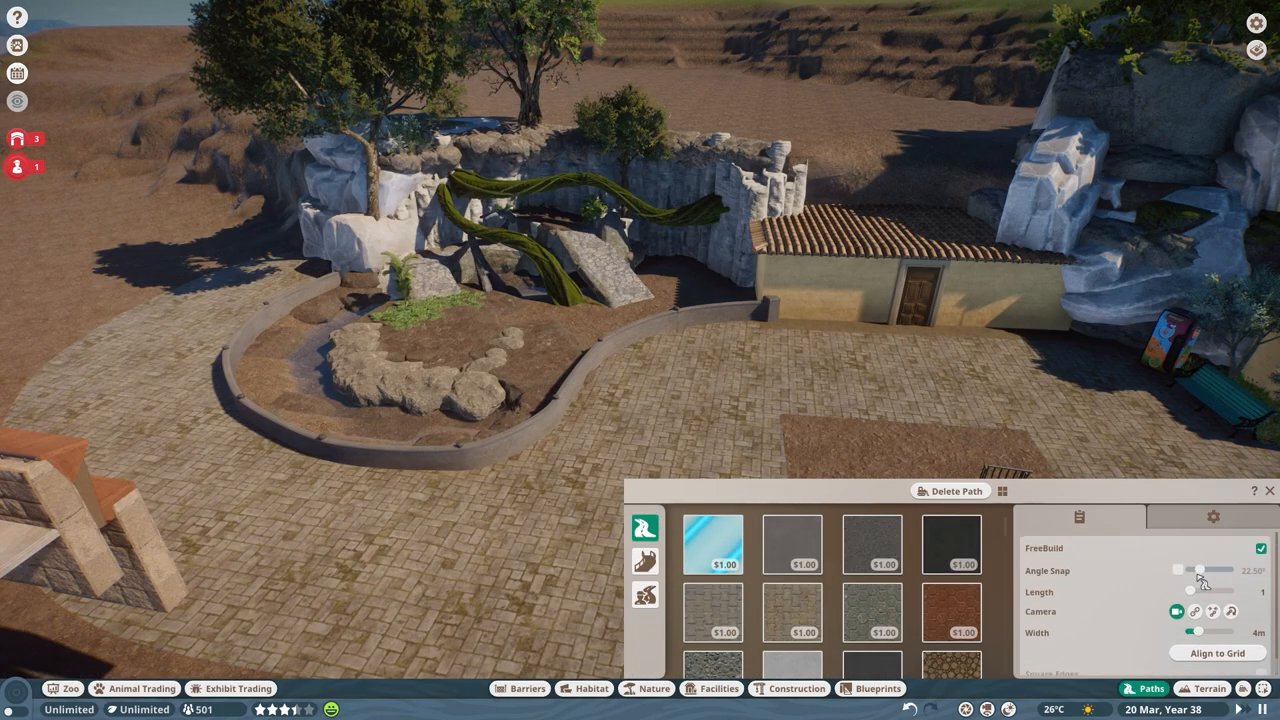
pyautogui.click(133, 688)
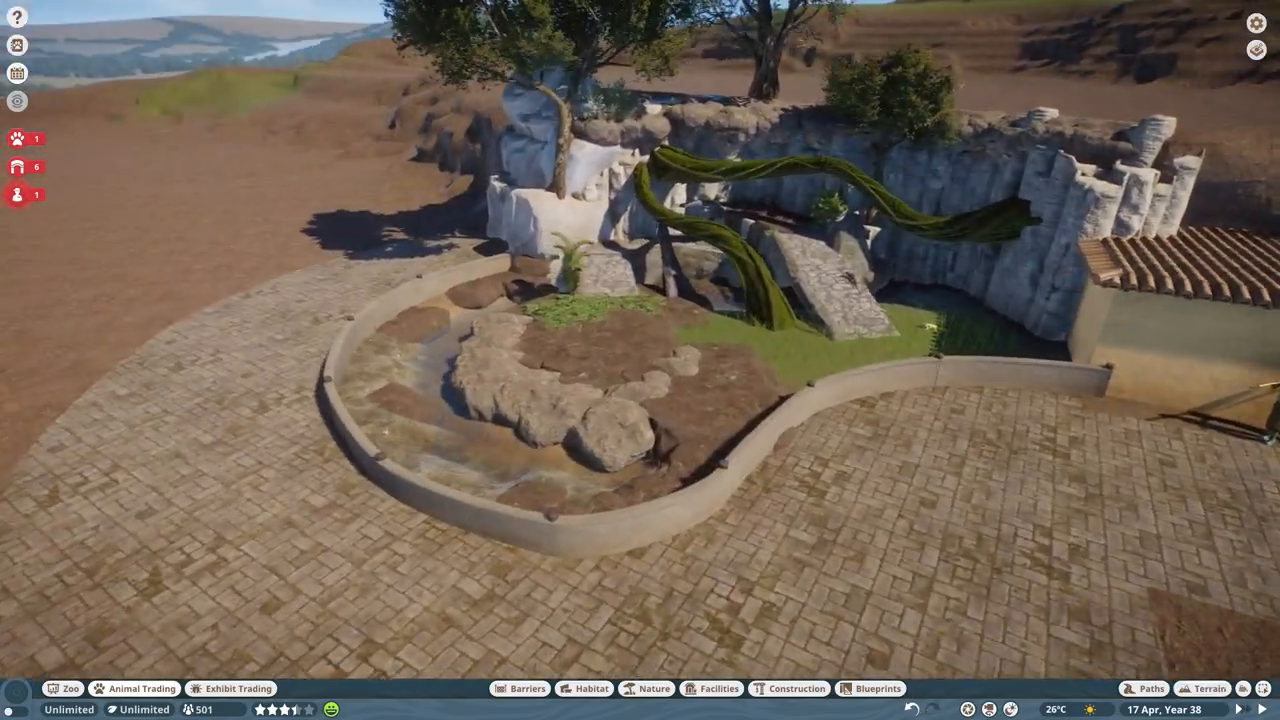
pyautogui.click(1150, 688)
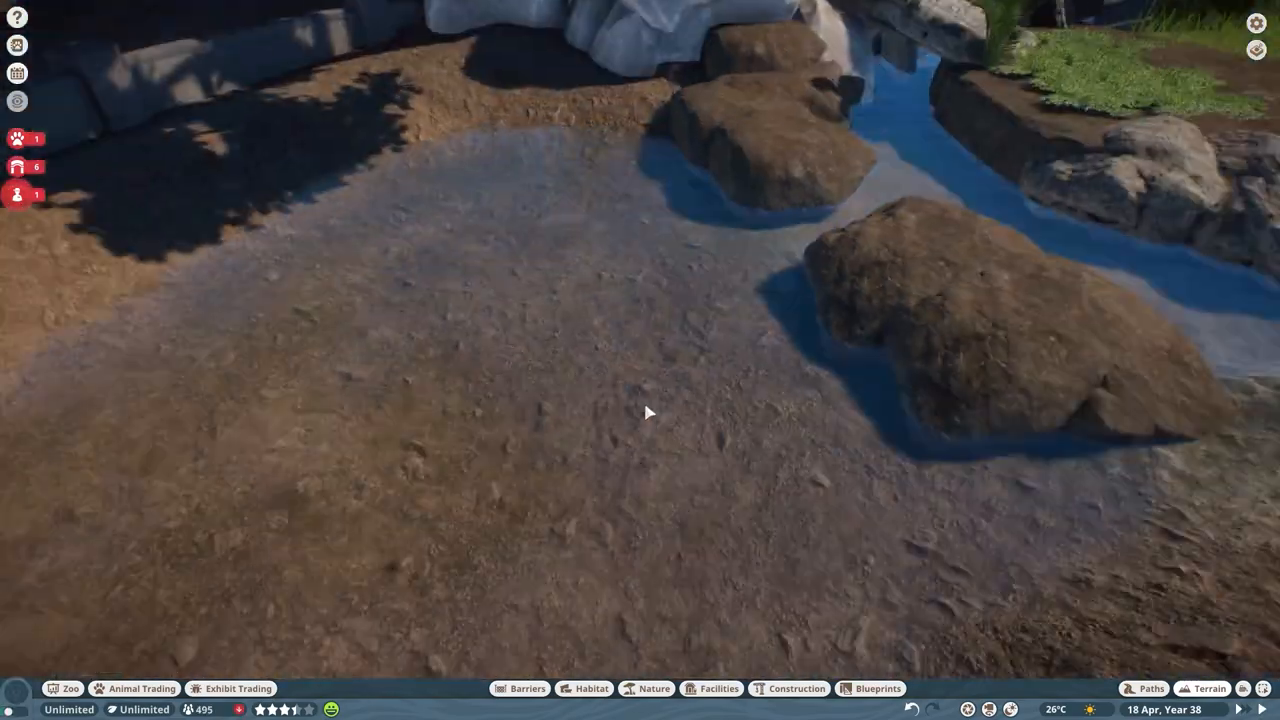
# Step: Brush grass texture along the habitat floor edges beside the enclosure wall
pyautogui.click(1209, 688)
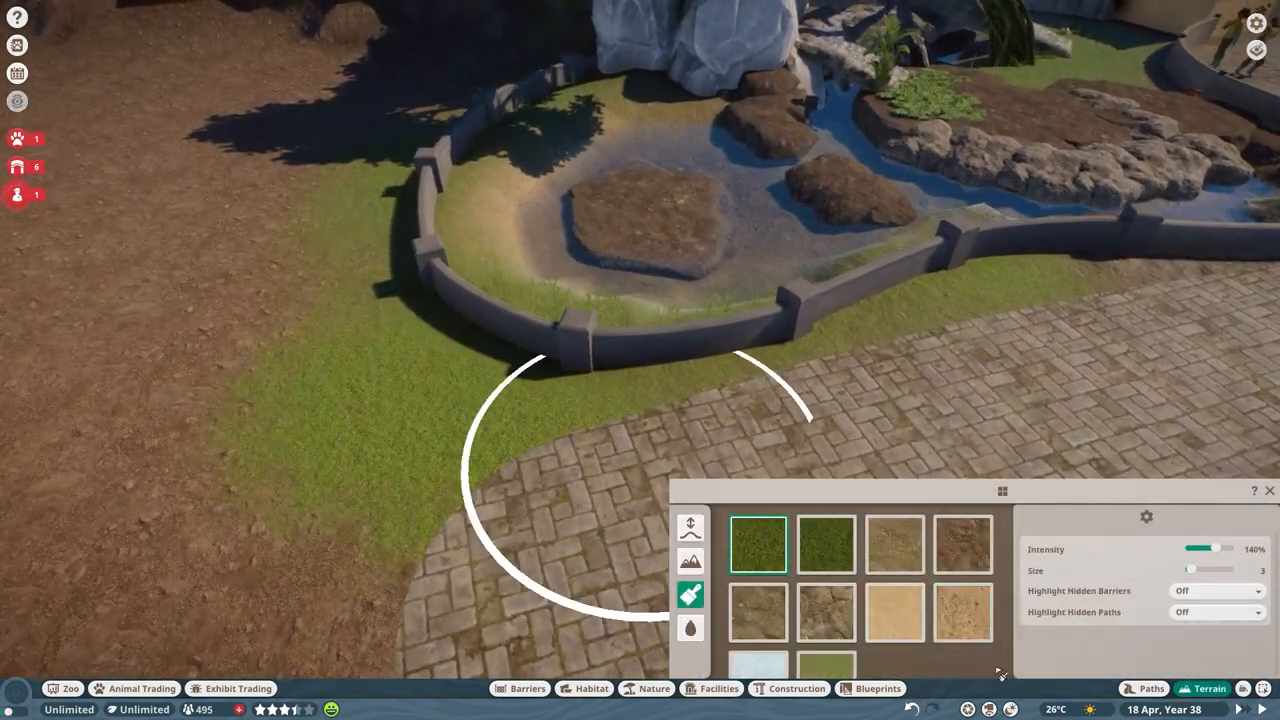
pyautogui.click(653, 688)
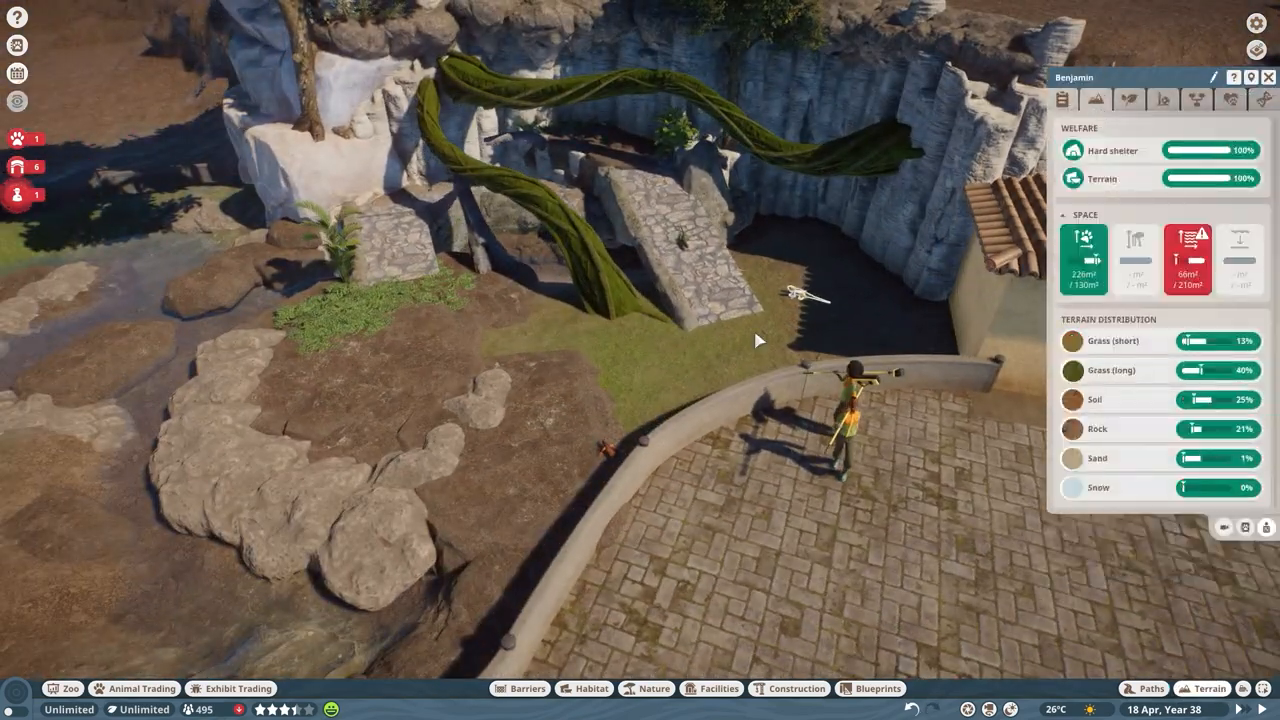
# Step: Place a Bamboo Feeder in the iguana habitat and add palms and tropical plants
pyautogui.click(1196, 99)
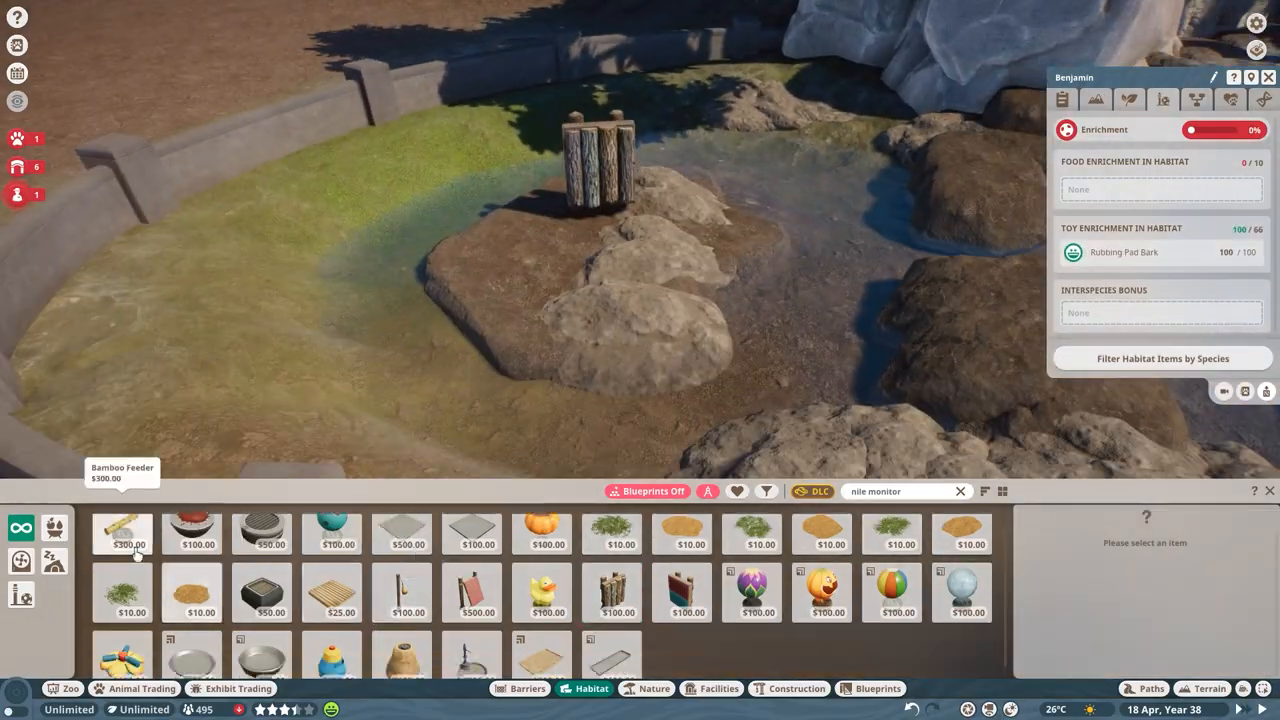
pyautogui.click(191, 544)
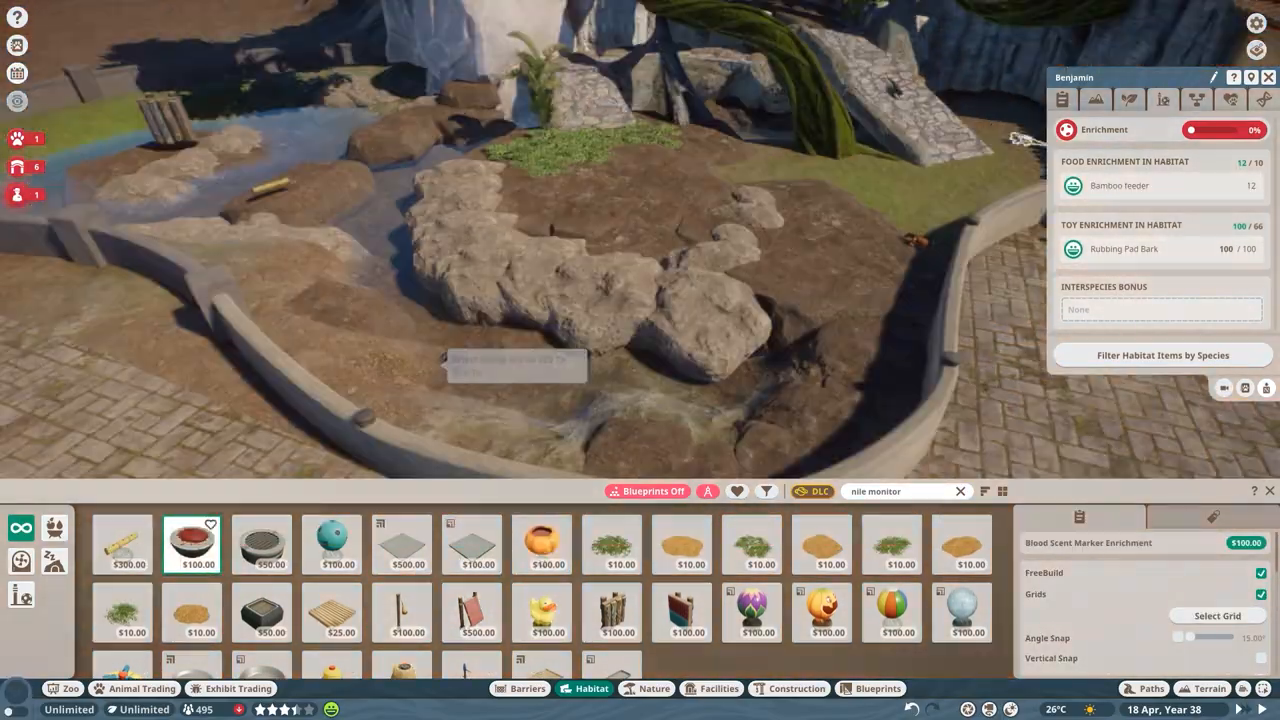
pyautogui.click(654, 688)
pyautogui.write('log')
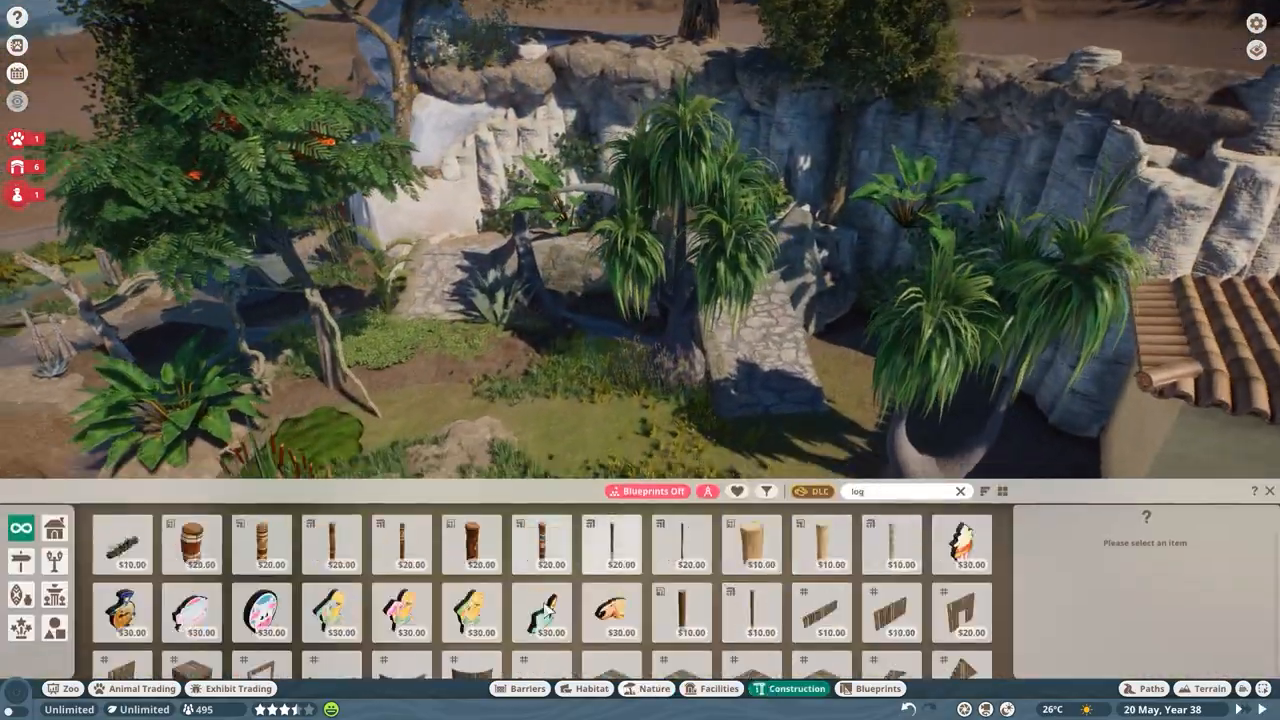
# Step: Place Mossy Rock 14 in the habitat with a 4m wall log beside it
pyautogui.click(960, 650)
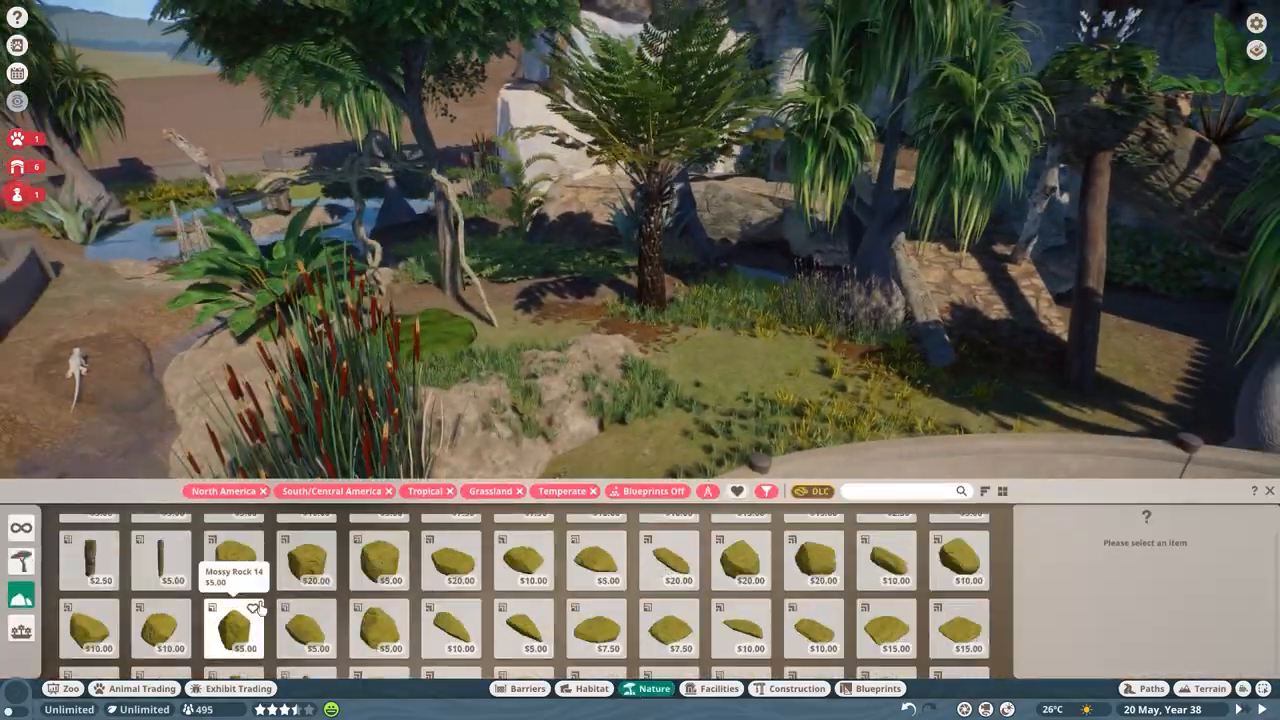
pyautogui.click(100, 380)
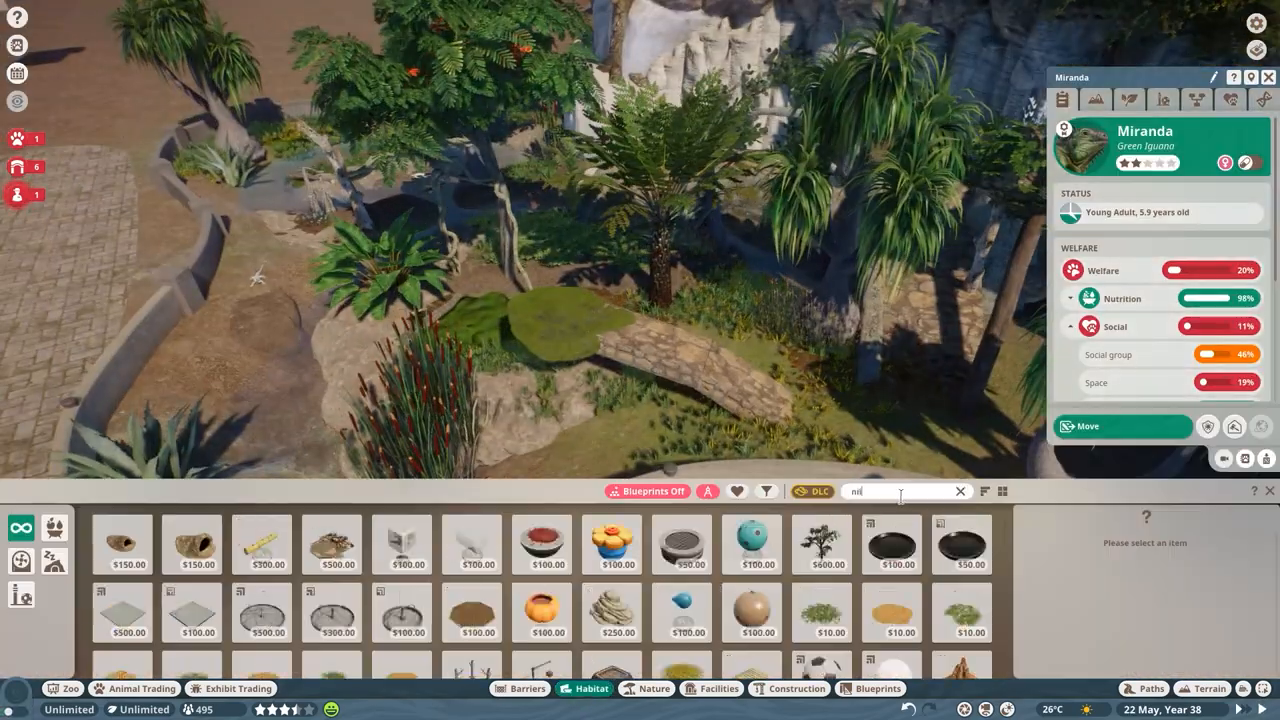
pyautogui.write('nile monitor')
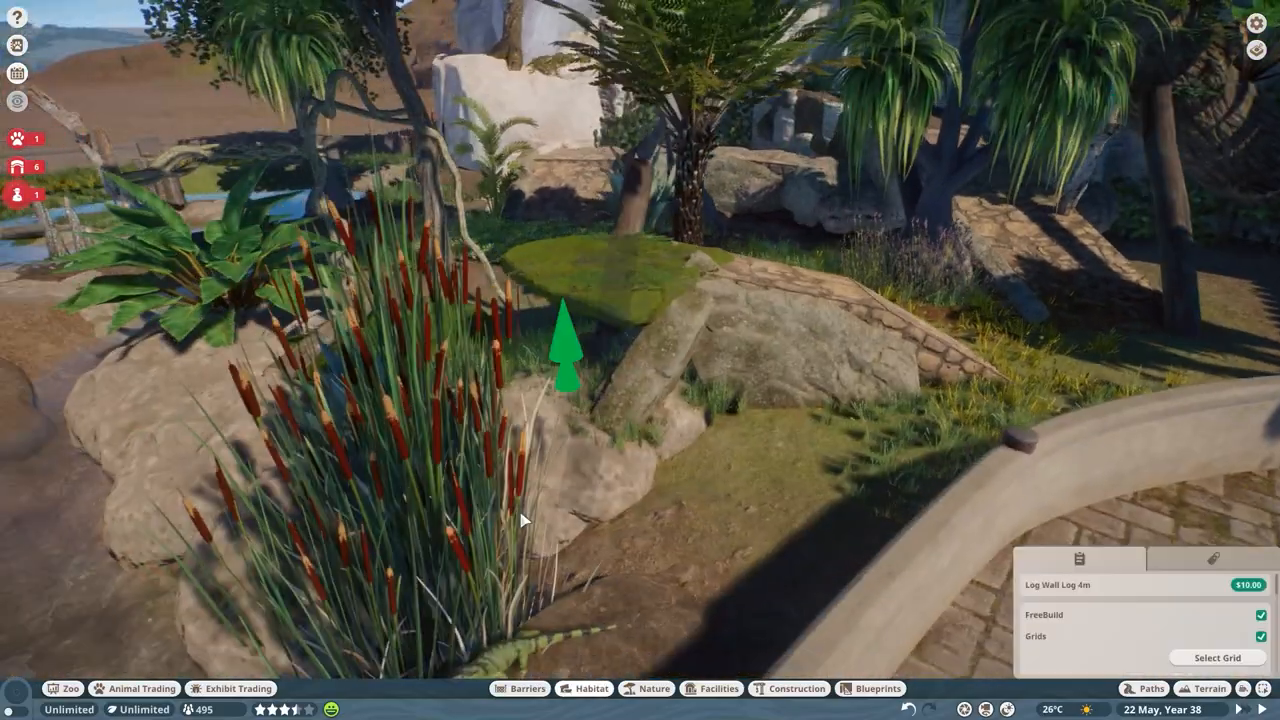
pyautogui.click(653, 688)
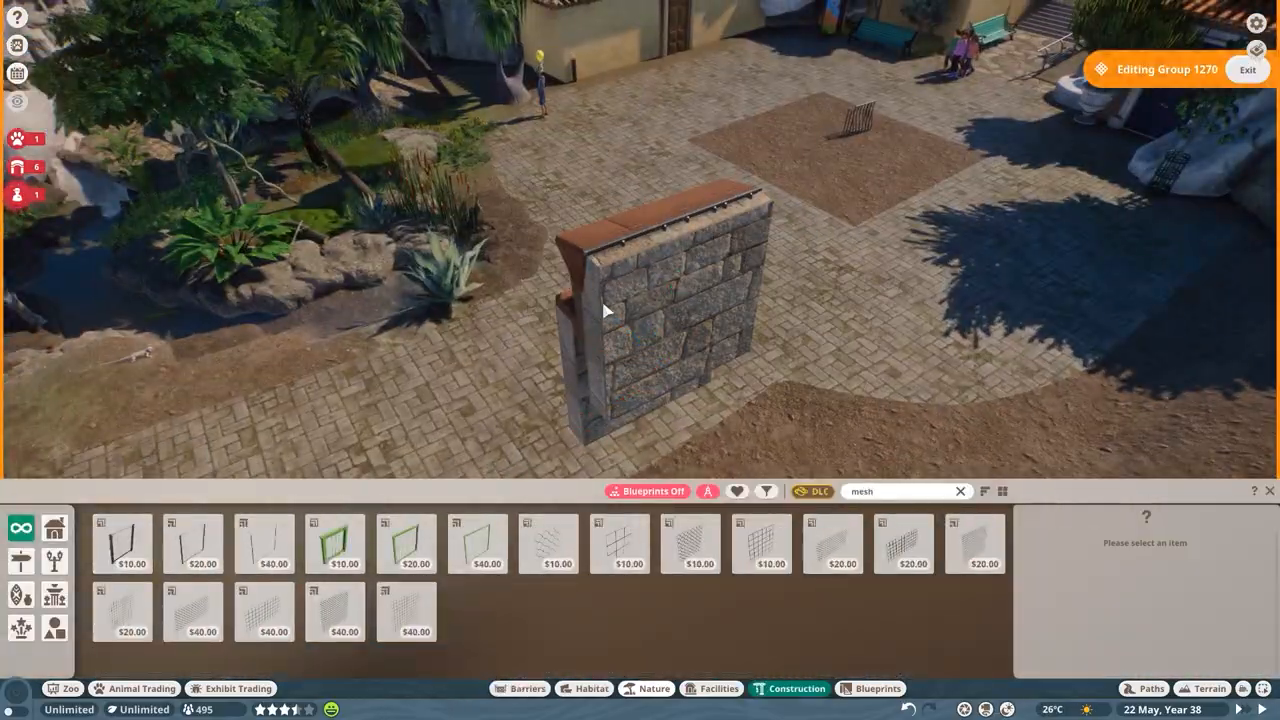
# Step: Build mesh panels with a wooden top beam on a low wall, plus an education sign
pyautogui.click(263, 611)
pyautogui.write('wood')
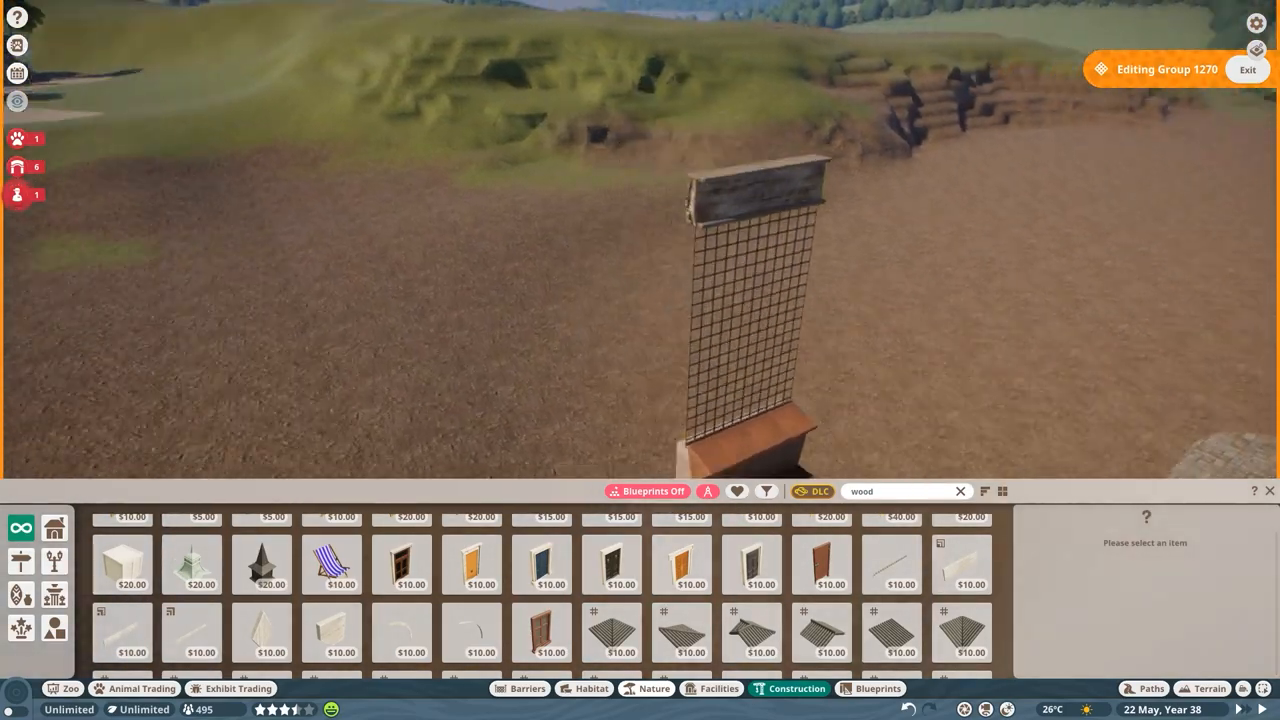
pyautogui.click(891, 567)
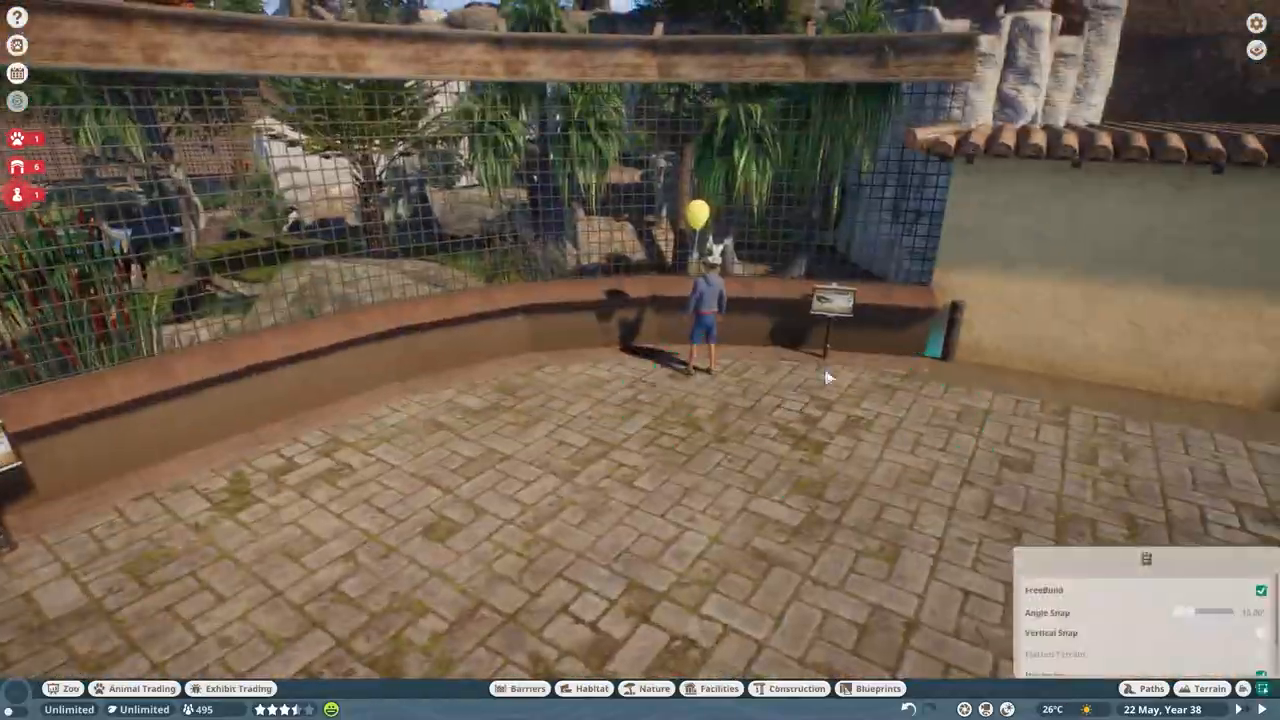
pyautogui.click(789, 688)
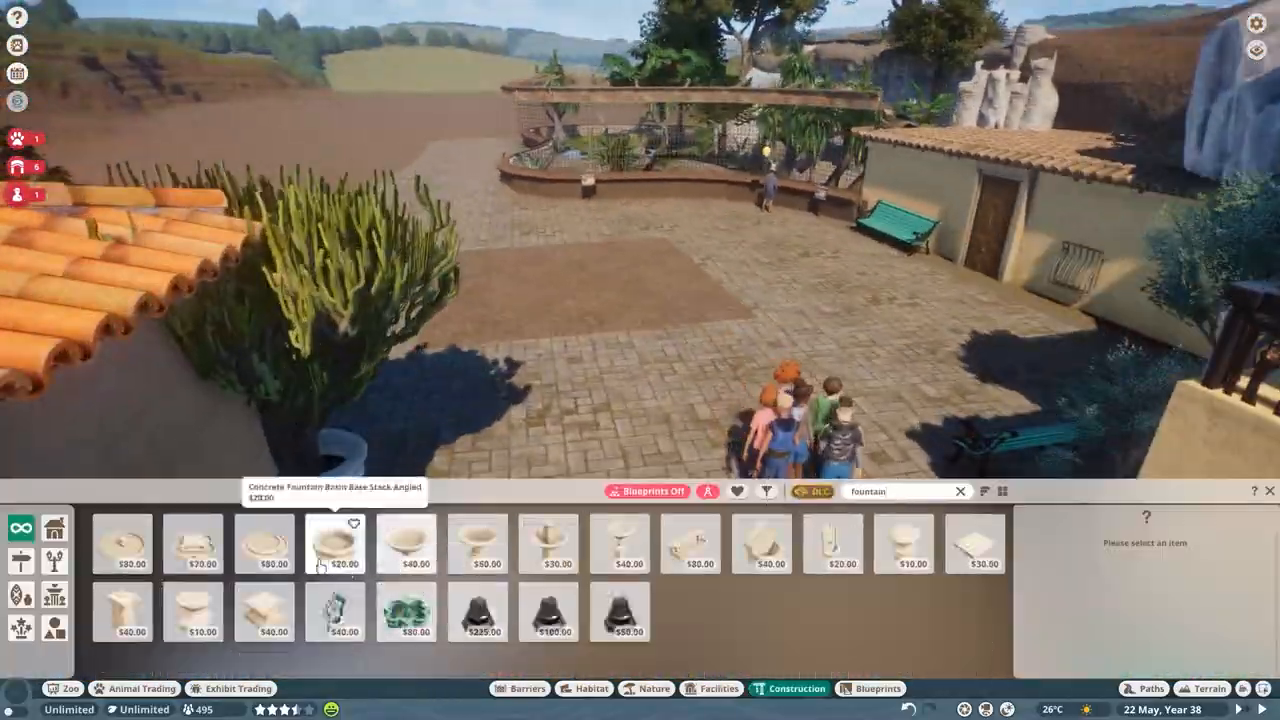
# Step: Stack fountain basin pieces in a stone-bordered bed and pick an azalea to plant
pyautogui.click(192, 543)
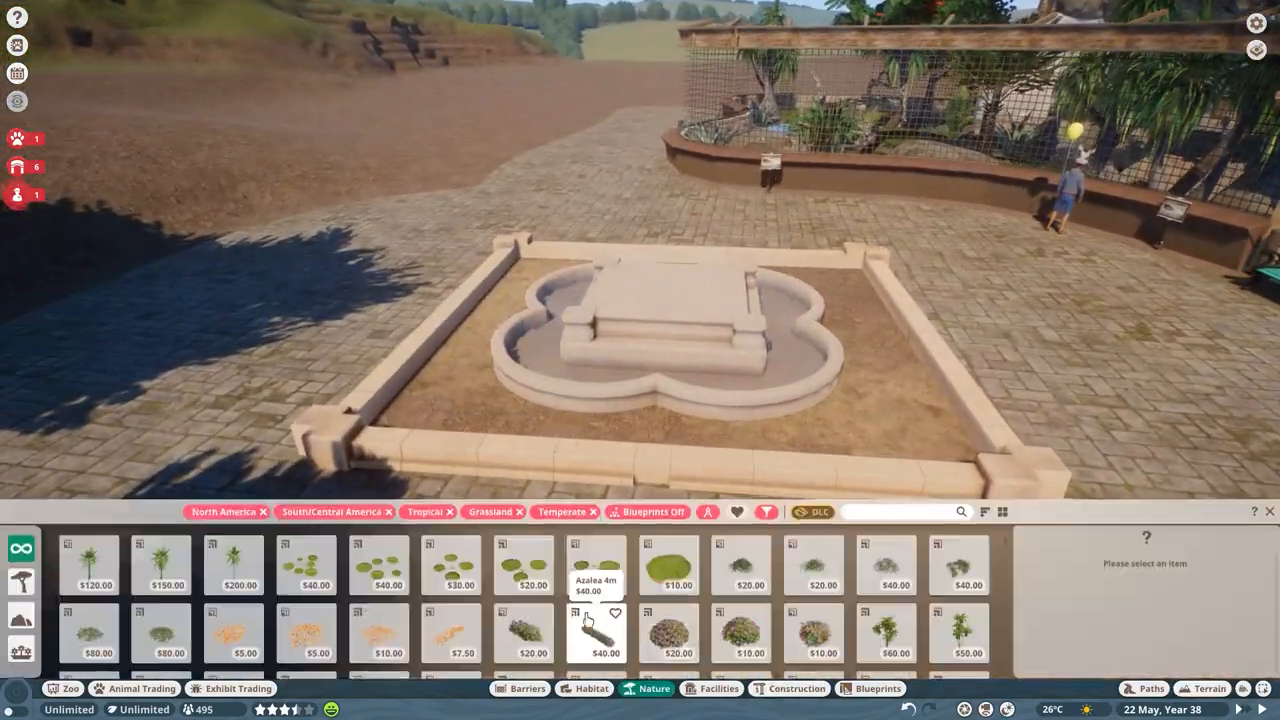
pyautogui.click(766, 511)
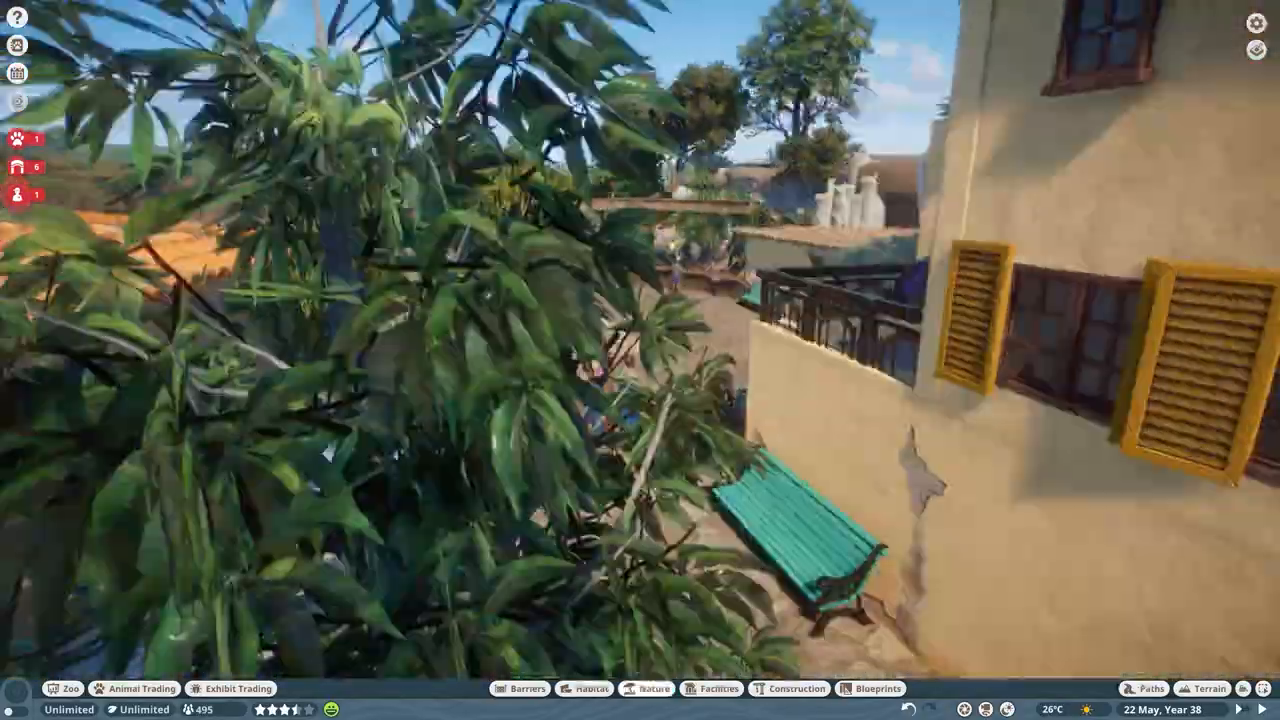
# Step: Place a tall euphorbia tree and agaves in the fountain bed, with benches around the plaza
pyautogui.click(654, 688)
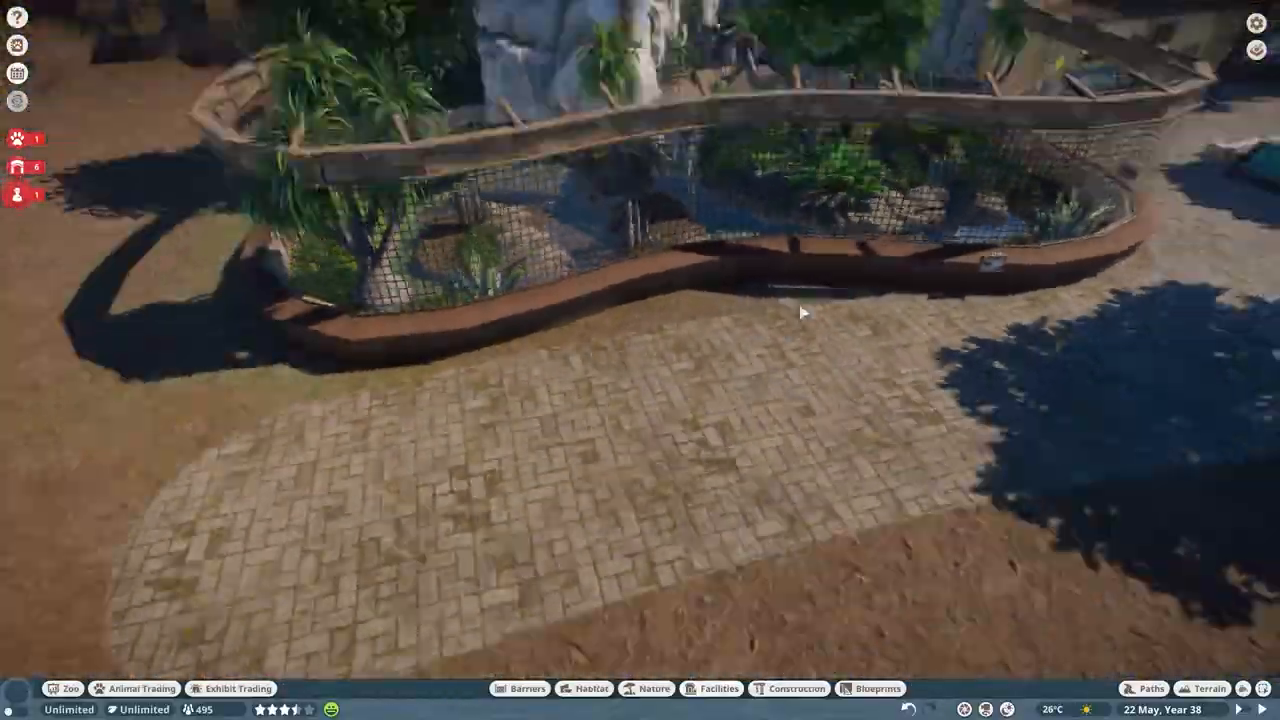
pyautogui.click(653, 688)
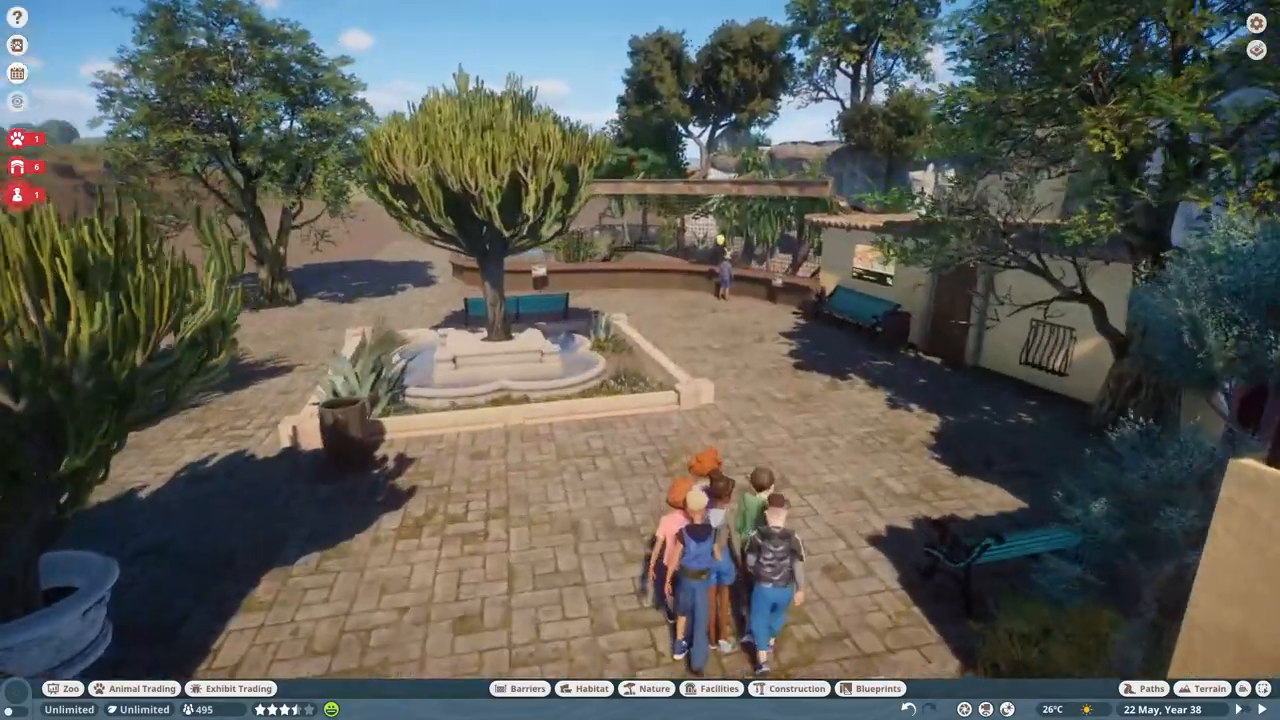
# Step: Add leafy and blue-flowered planters under the windows and water splashes along the wall trough
pyautogui.click(712, 688)
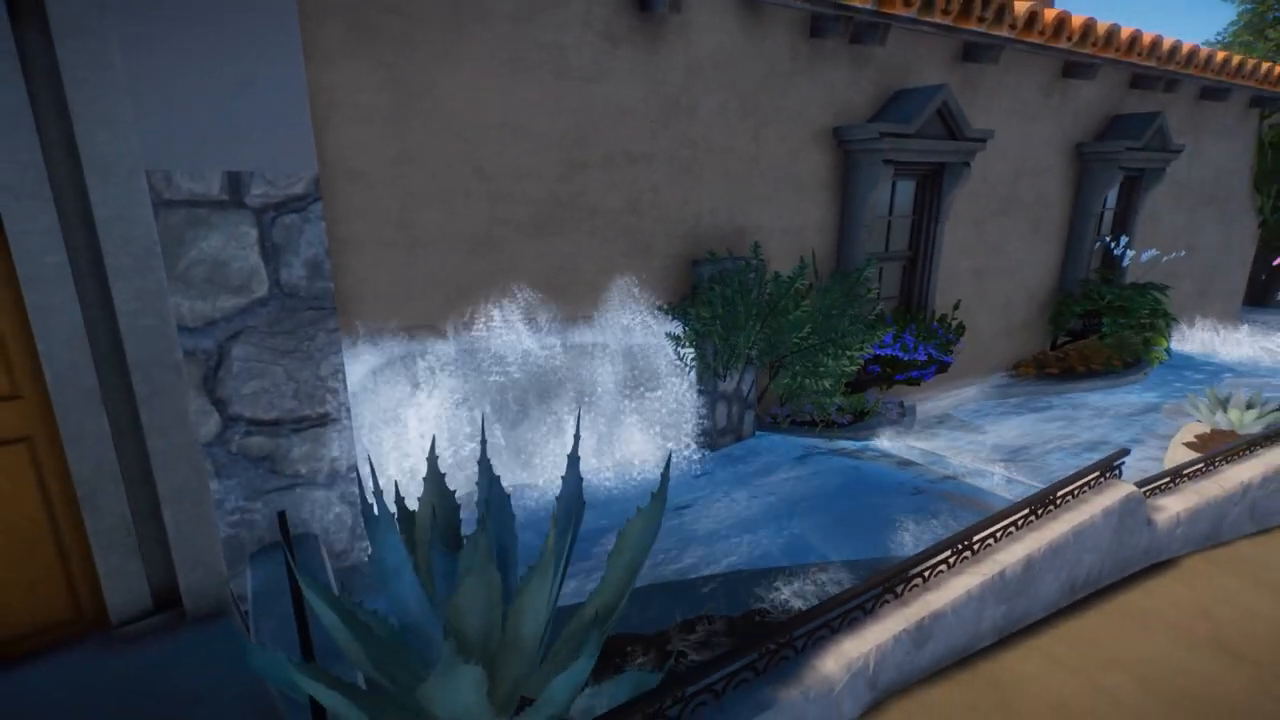
pyautogui.moveTo(640, 360)
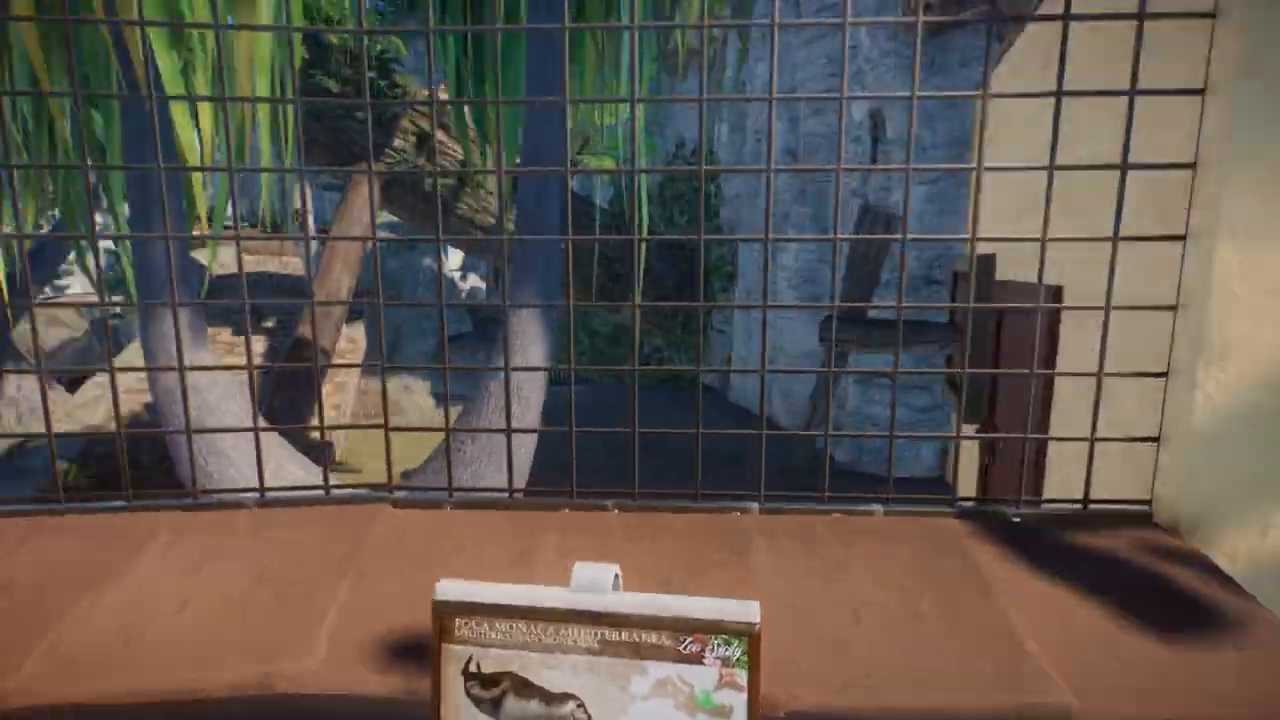
pyautogui.moveTo(640, 360)
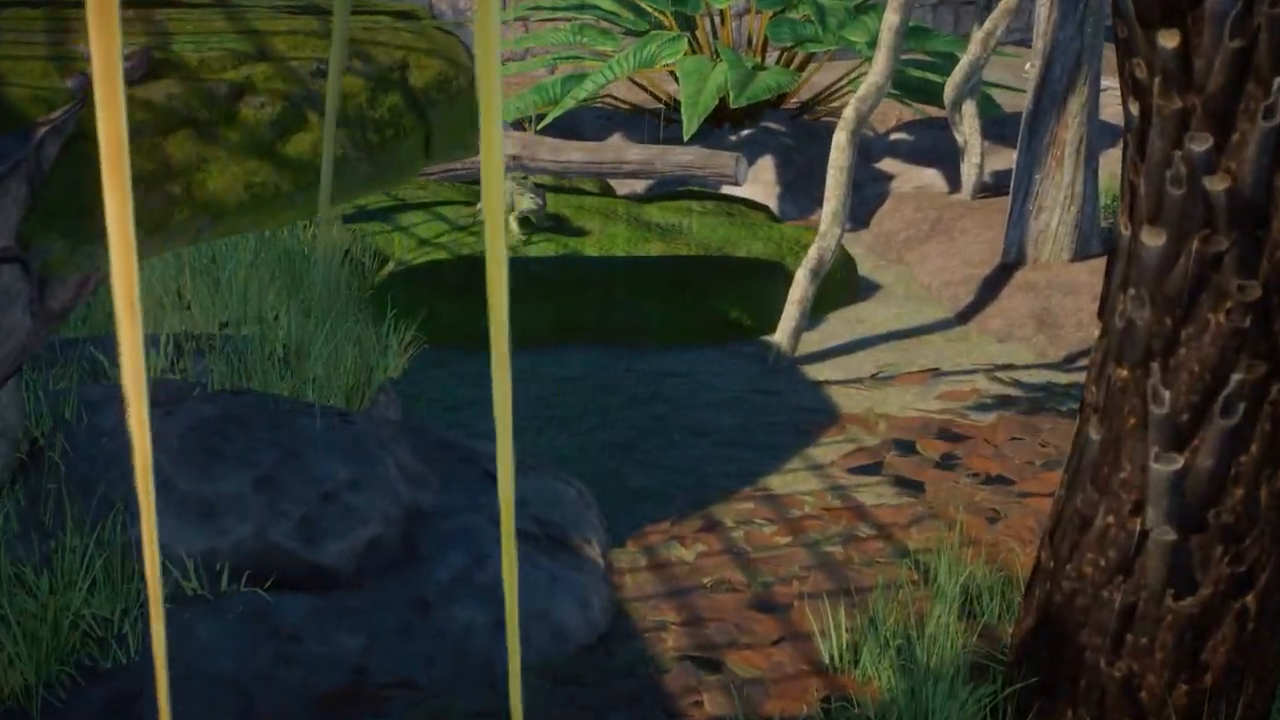
pyautogui.moveTo(640, 360)
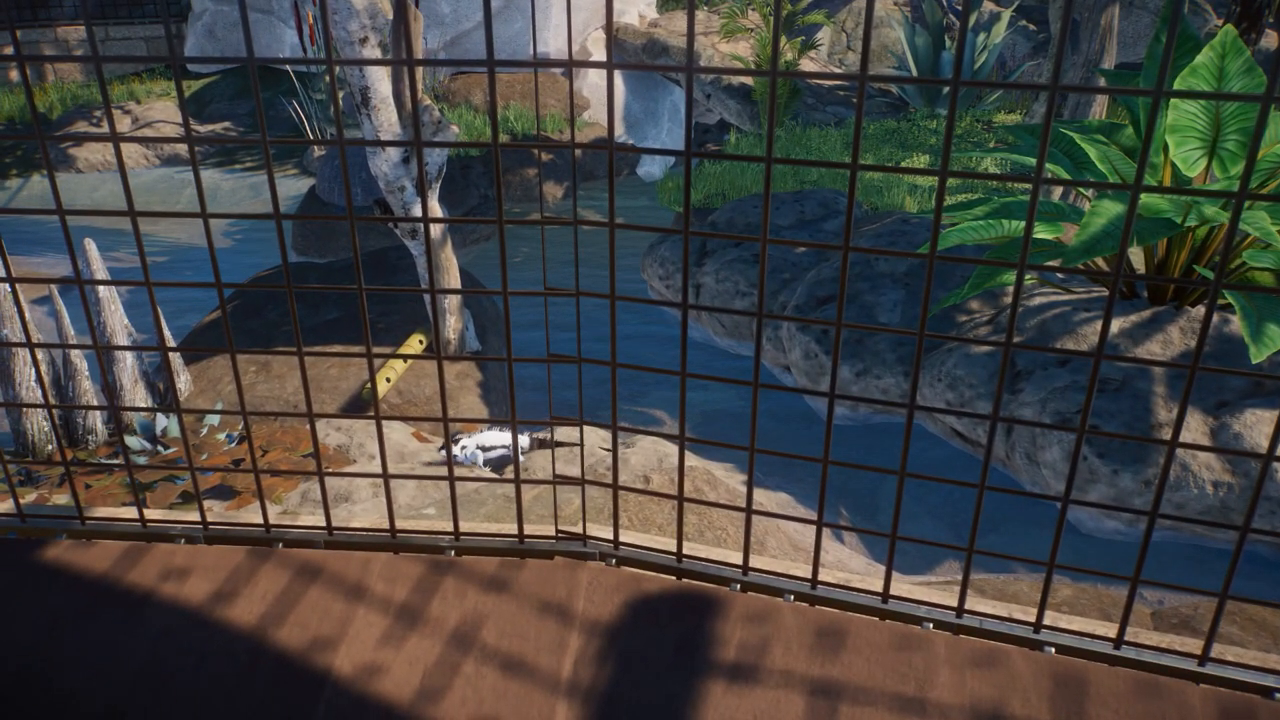
pyautogui.moveTo(640, 360)
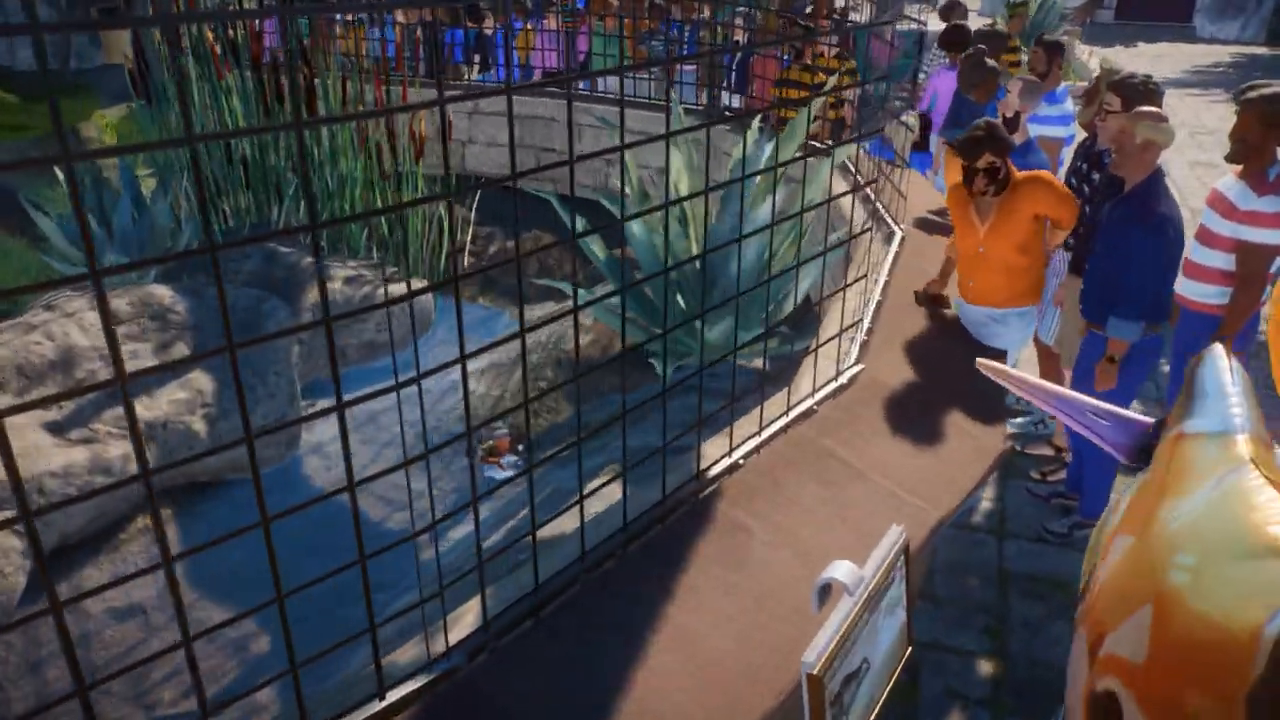